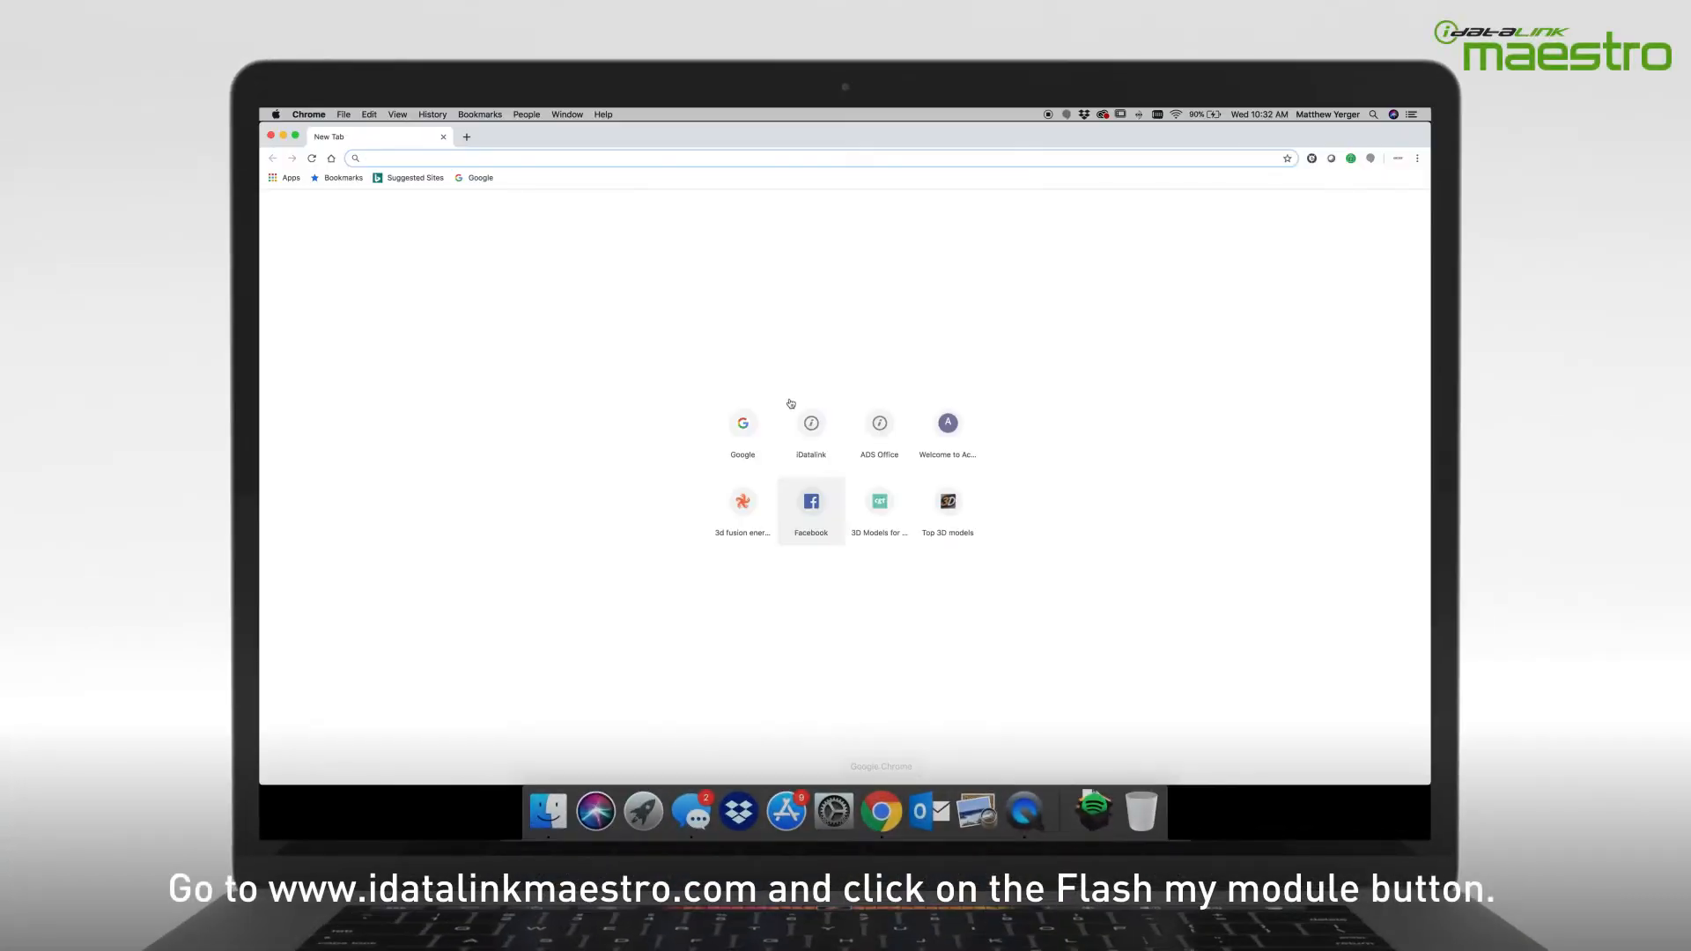
- Go to idatalinkmaestro.com and choose Flash My Module
{"action": "type", "text": "idatalinkmaestro.com"}
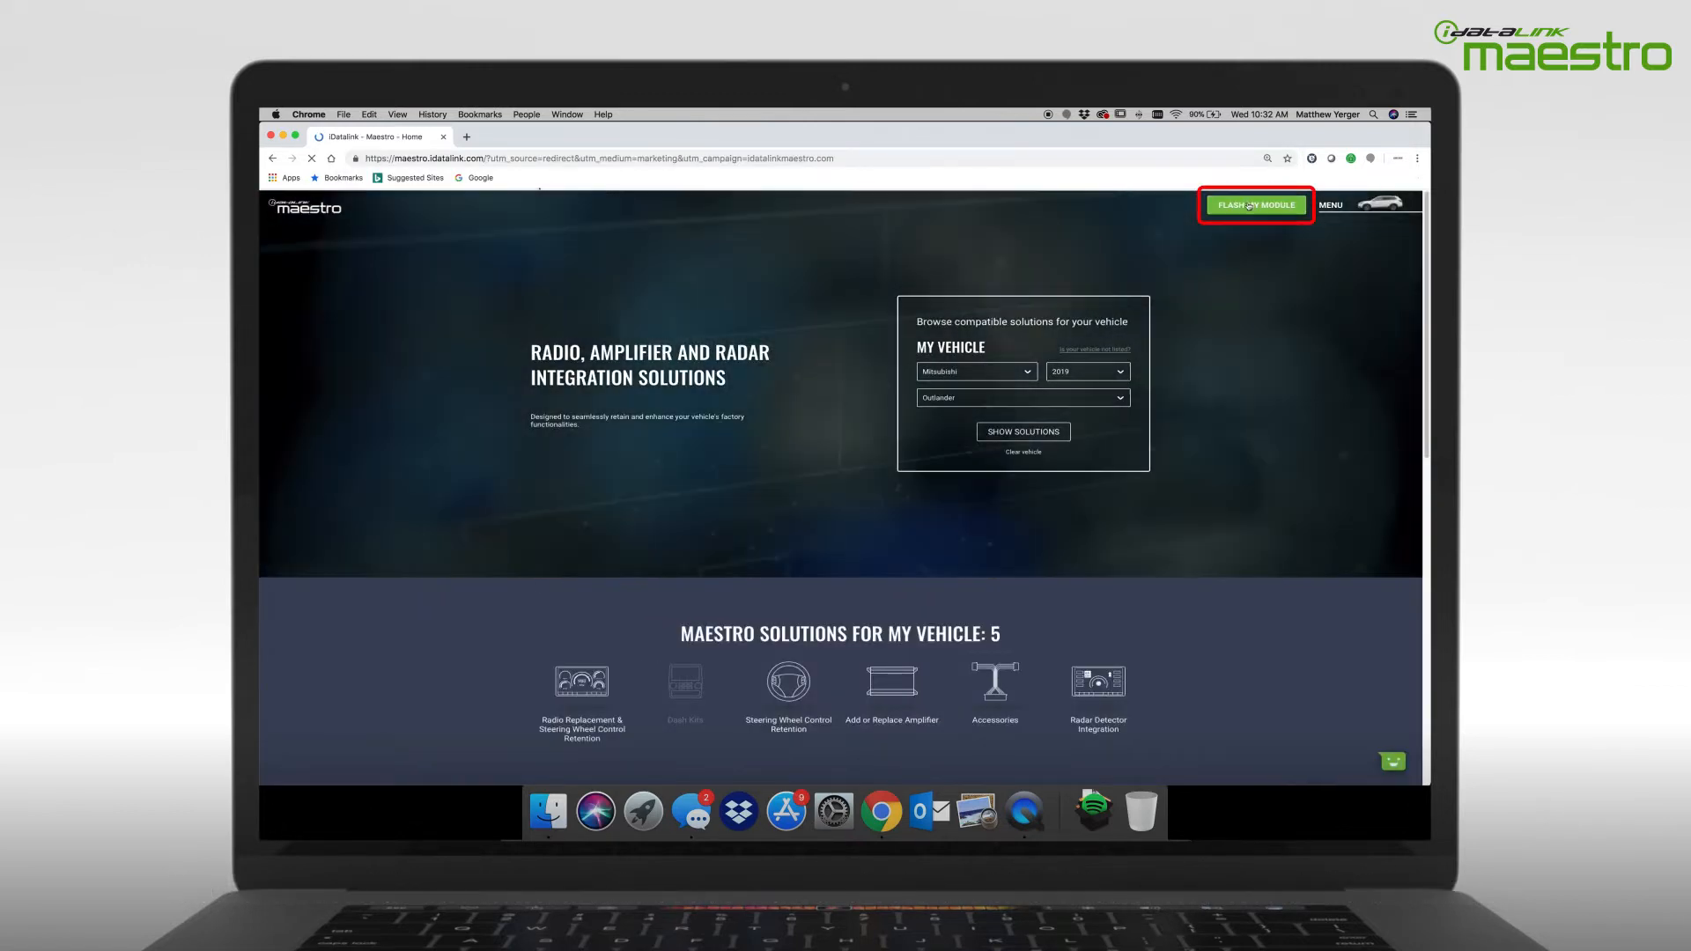
{"action": "left_click", "coordinate": [1257, 204]}
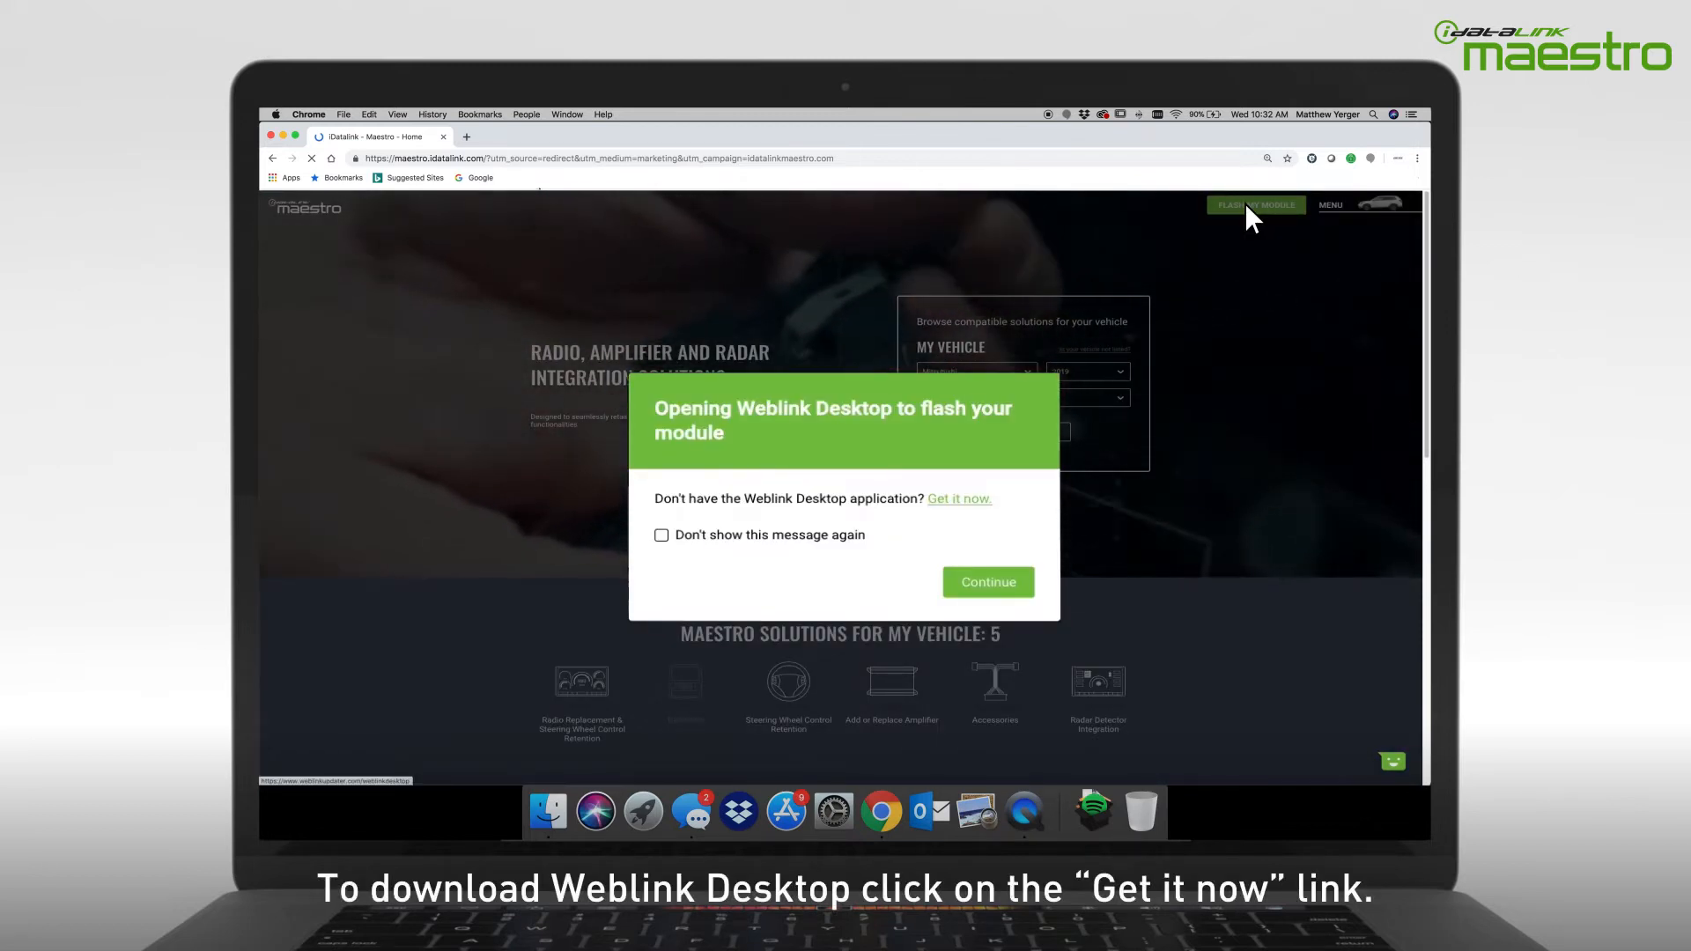
{"action": "mouse_move", "coordinate": [960, 499]}
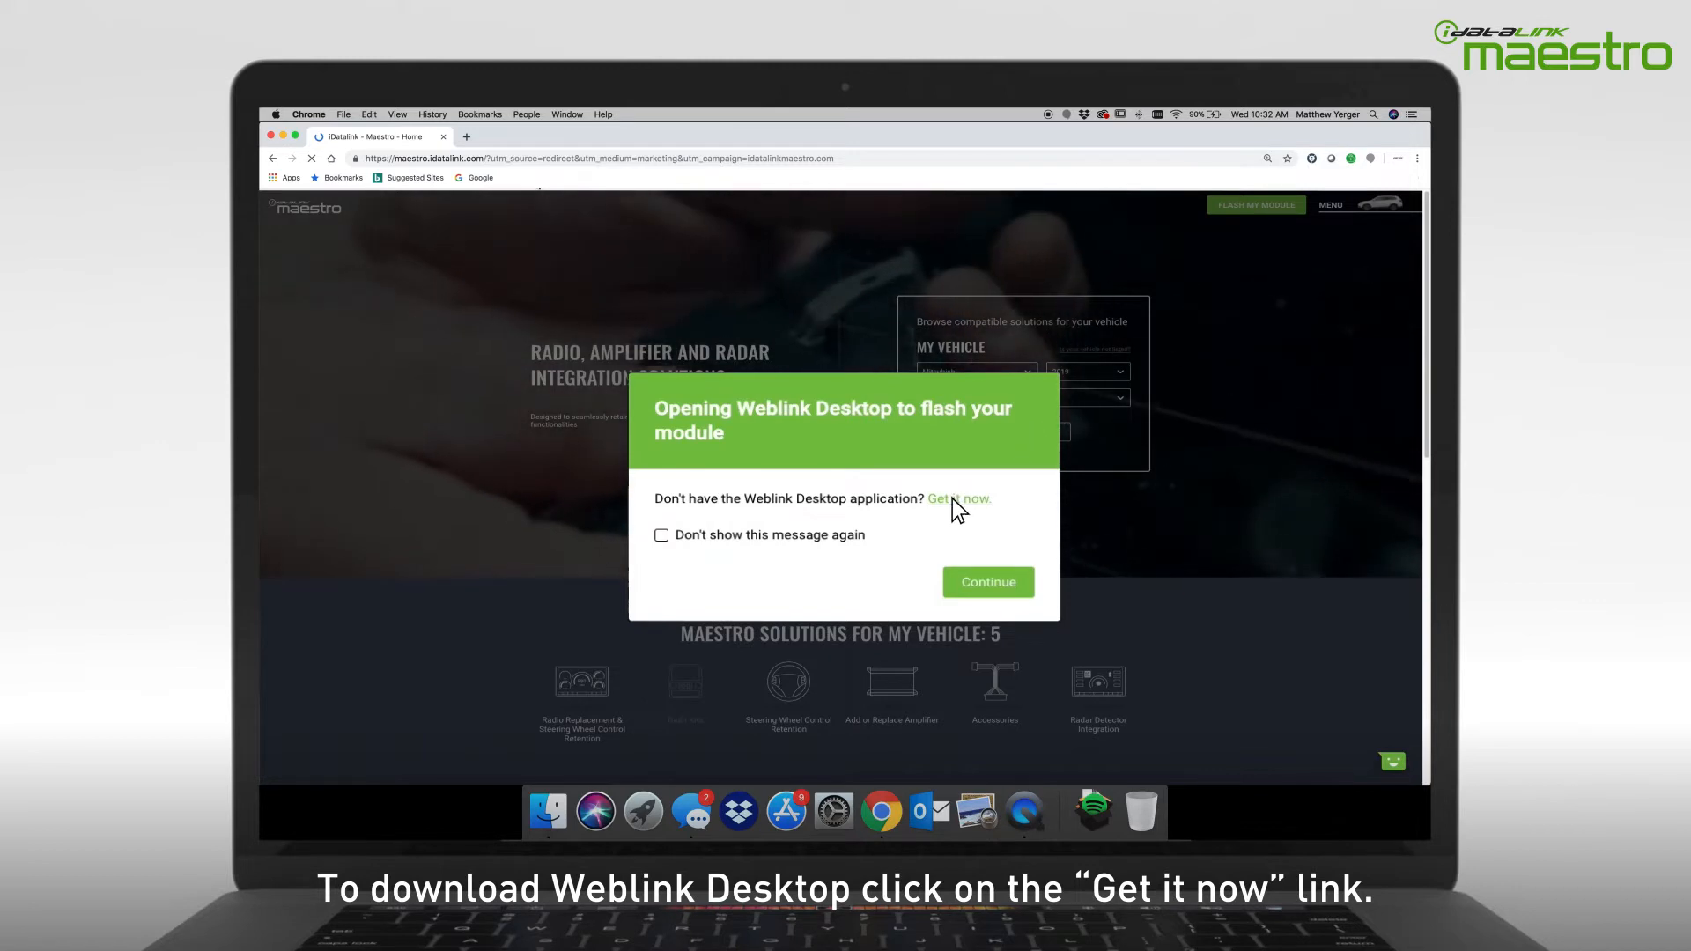
- Go to the Weblink Desktop download page and check this Mac's OS version in About This Mac
{"action": "left_click", "coordinate": [960, 499]}
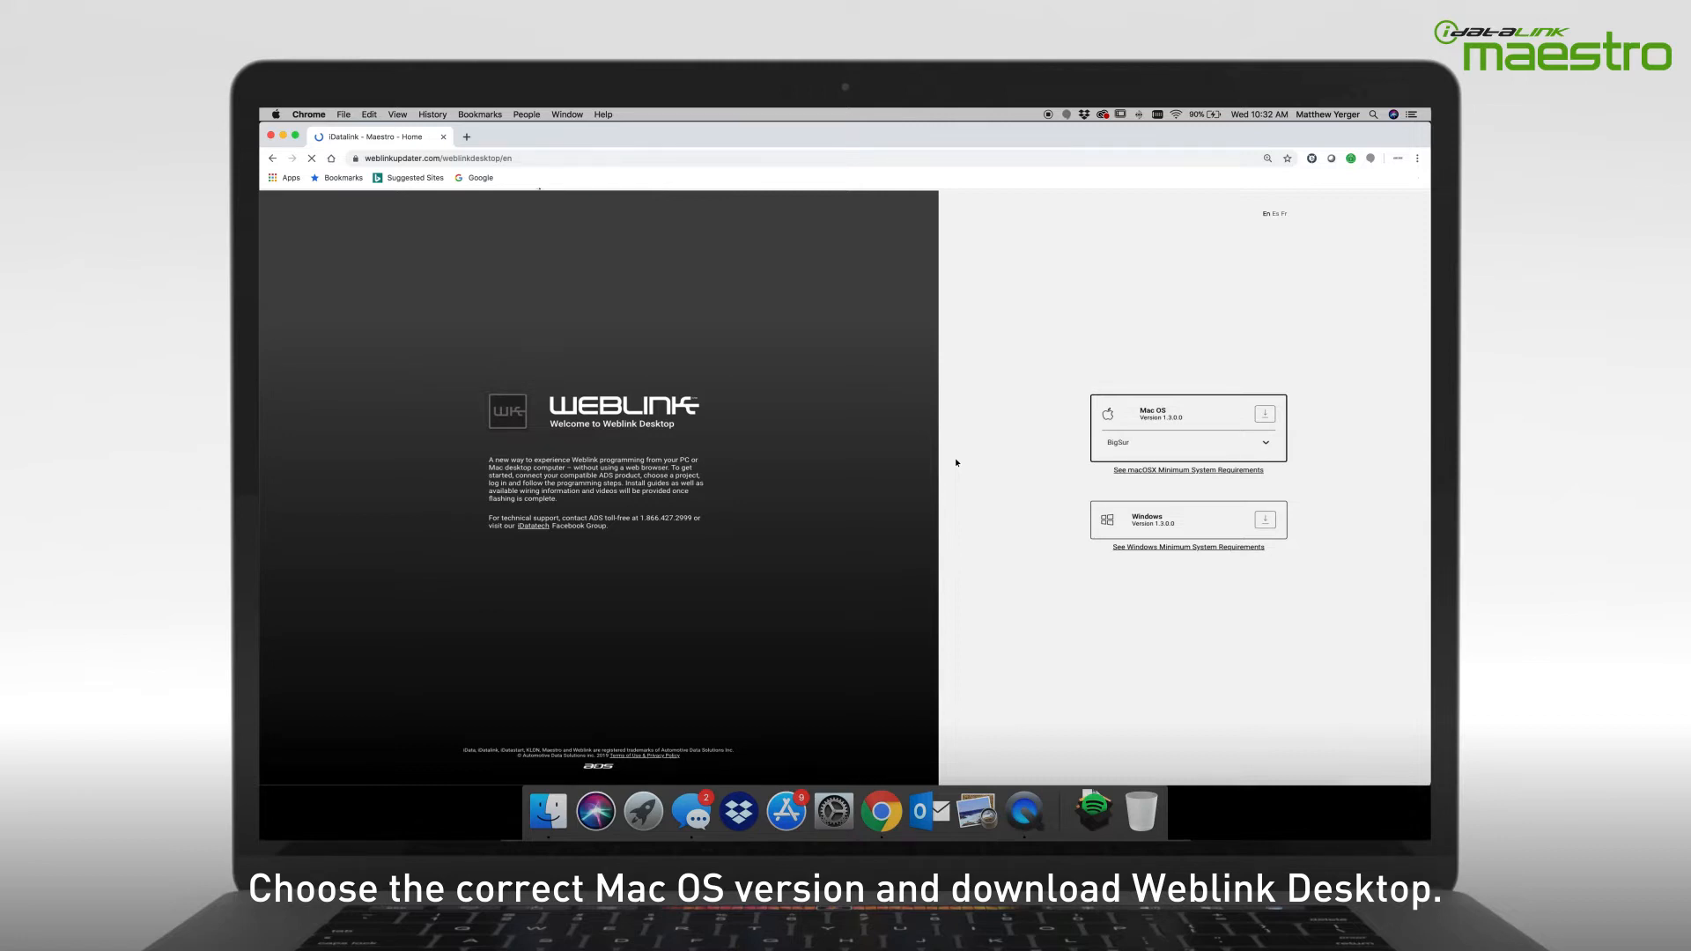
{"action": "left_click", "coordinate": [278, 113]}
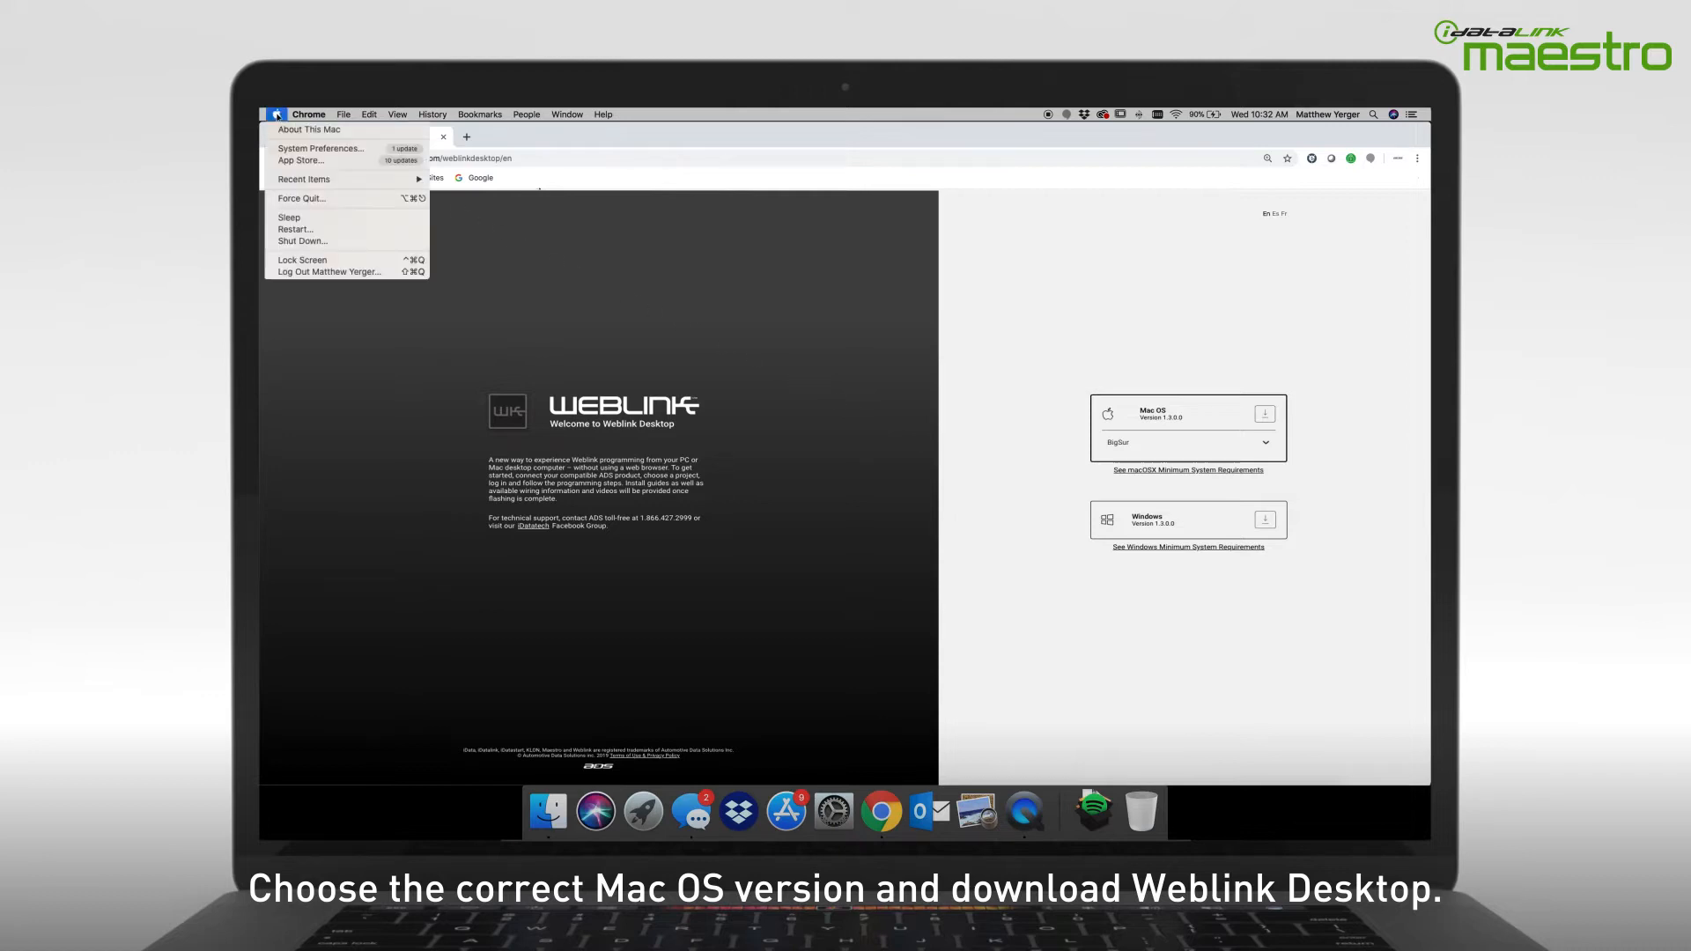
{"action": "mouse_move", "coordinate": [310, 130]}
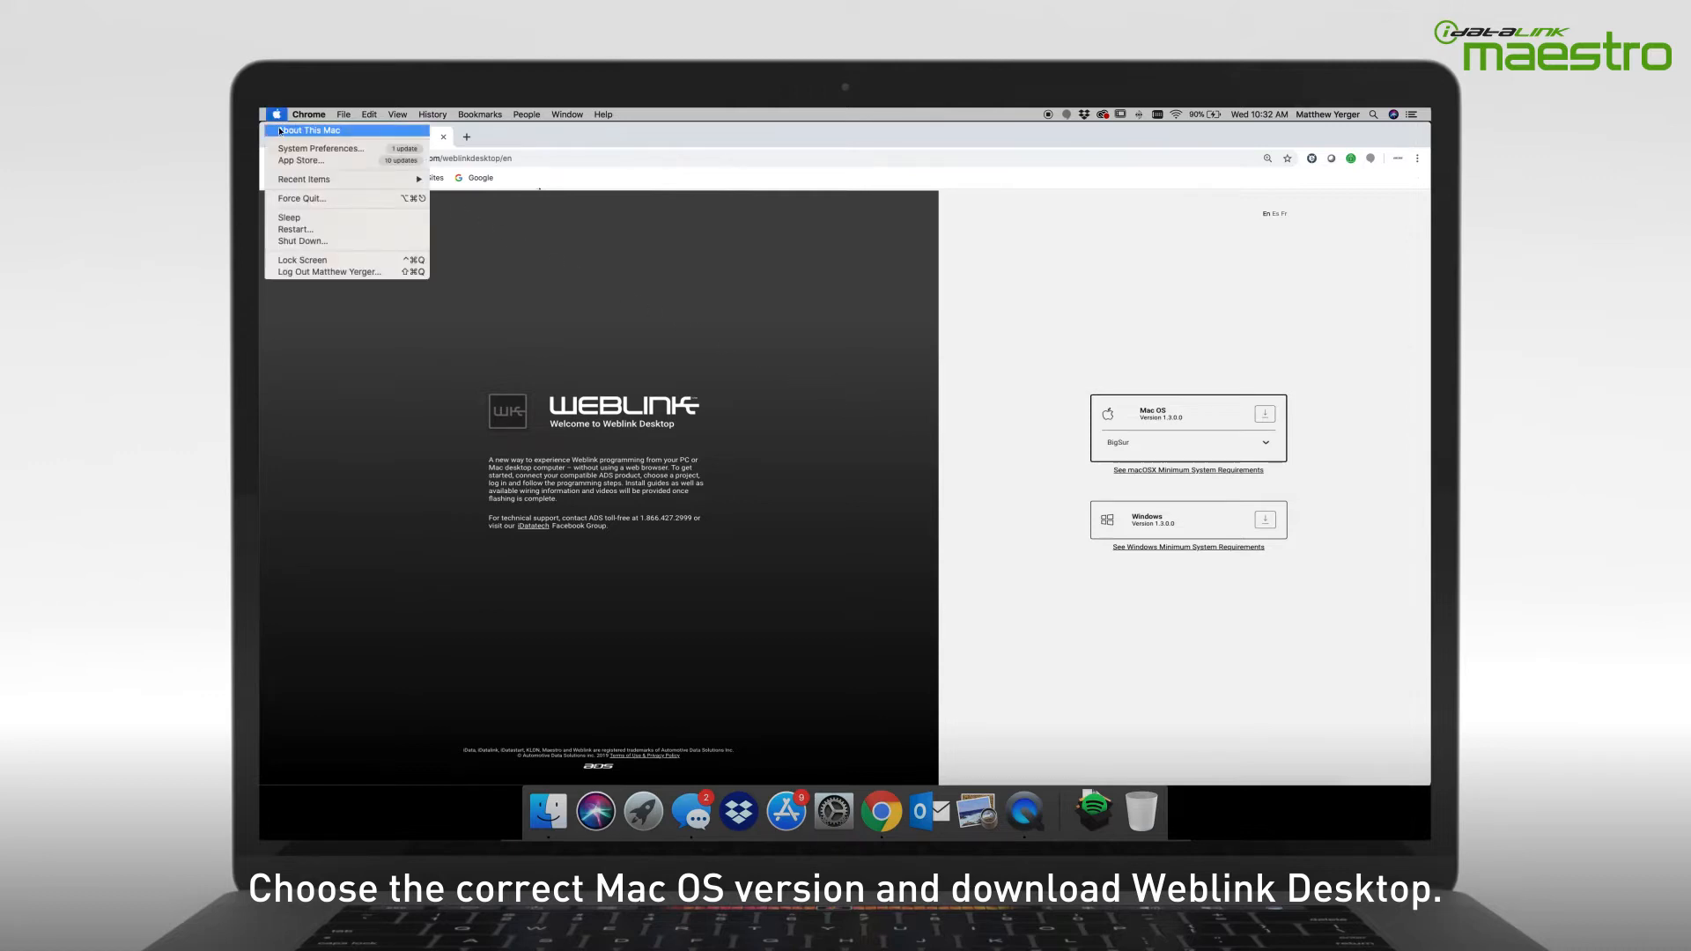
{"action": "left_click", "coordinate": [310, 131]}
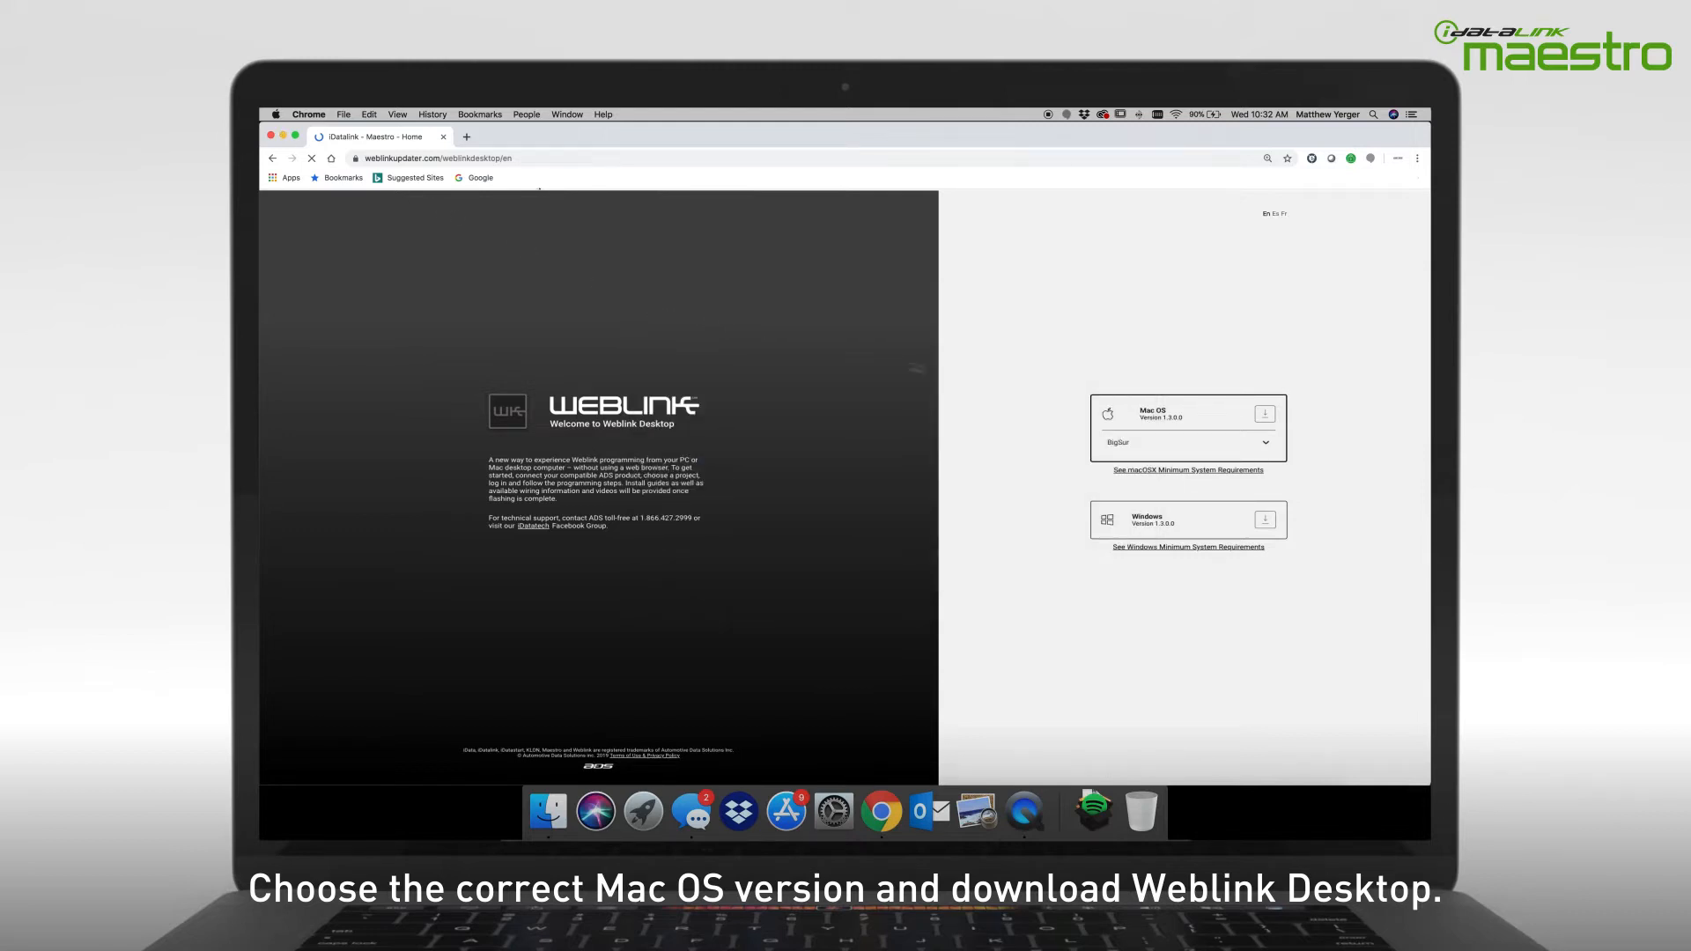
- Select Big Sur as the Mac OS version and download the installer .dmg
{"action": "left_click", "coordinate": [1187, 442]}
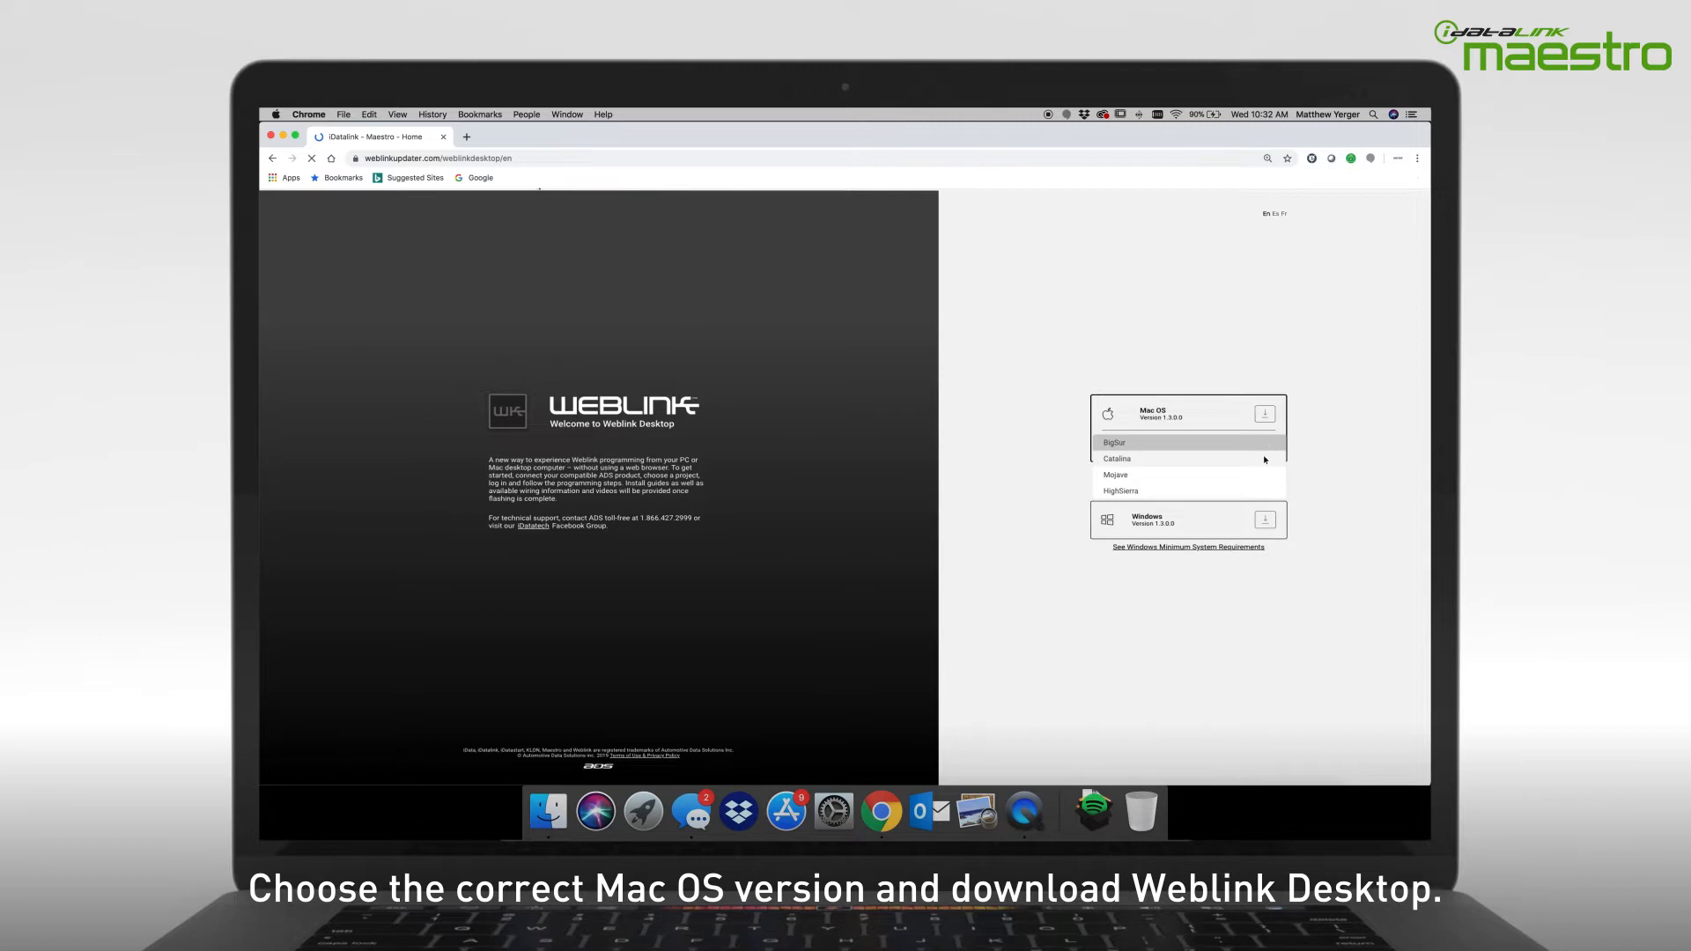
{"action": "left_click", "coordinate": [1117, 459]}
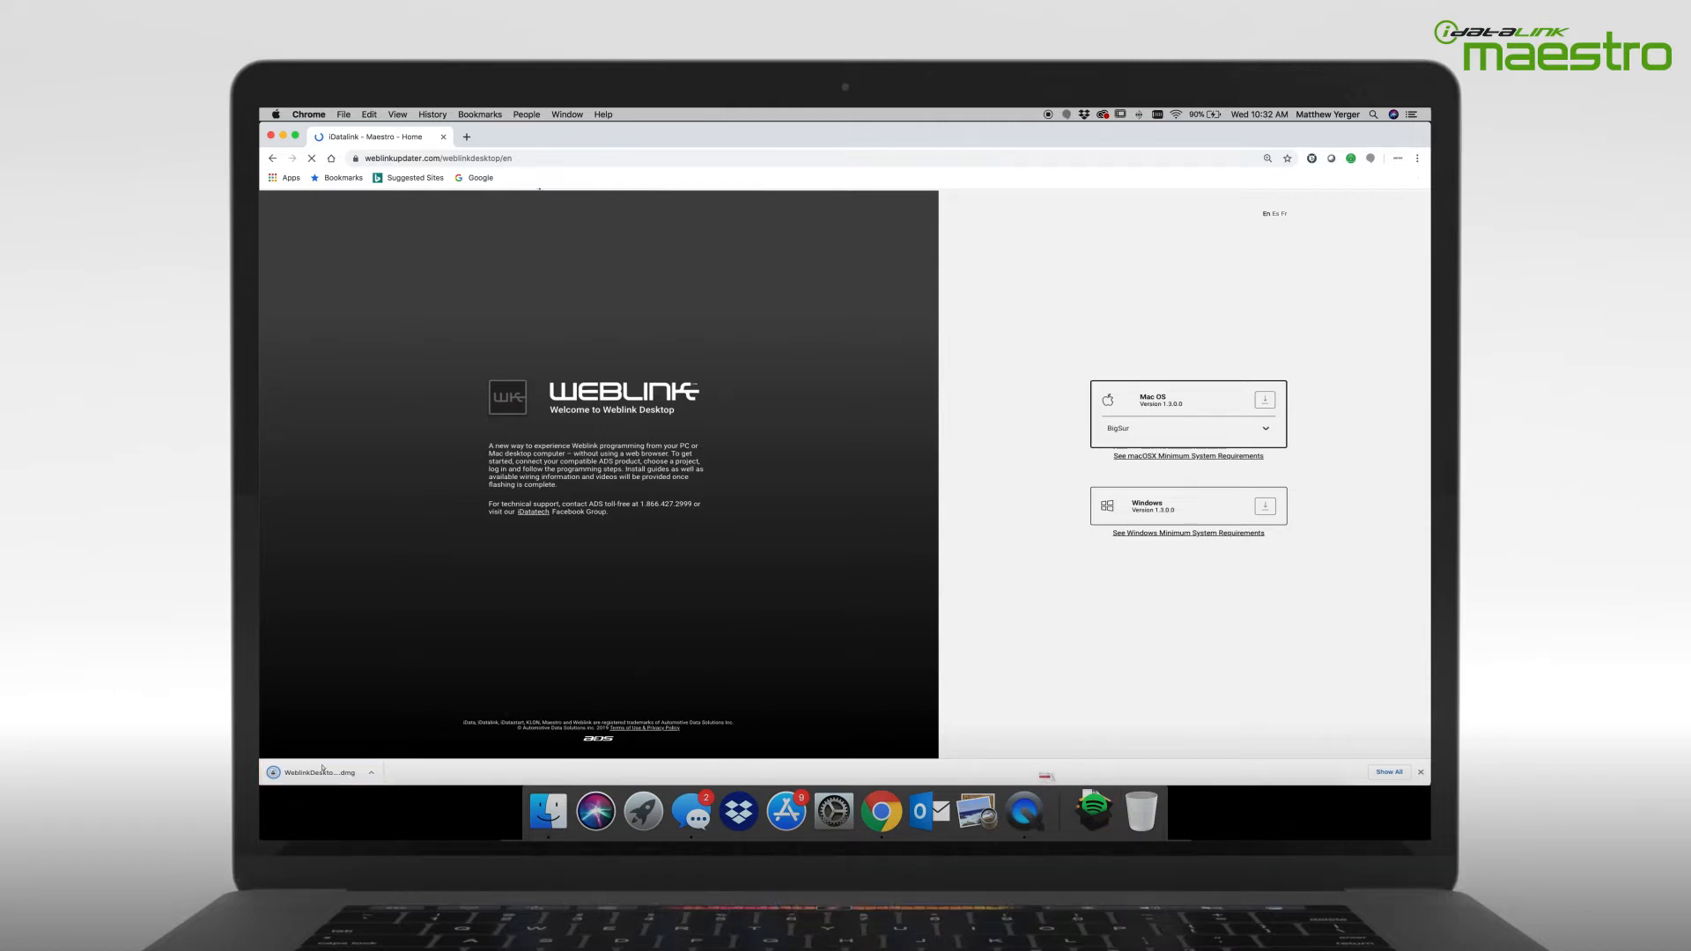
- Agree to the license in the downloaded .dmg and drag WeblinkDesktop into Applications
{"action": "left_click", "coordinate": [319, 774]}
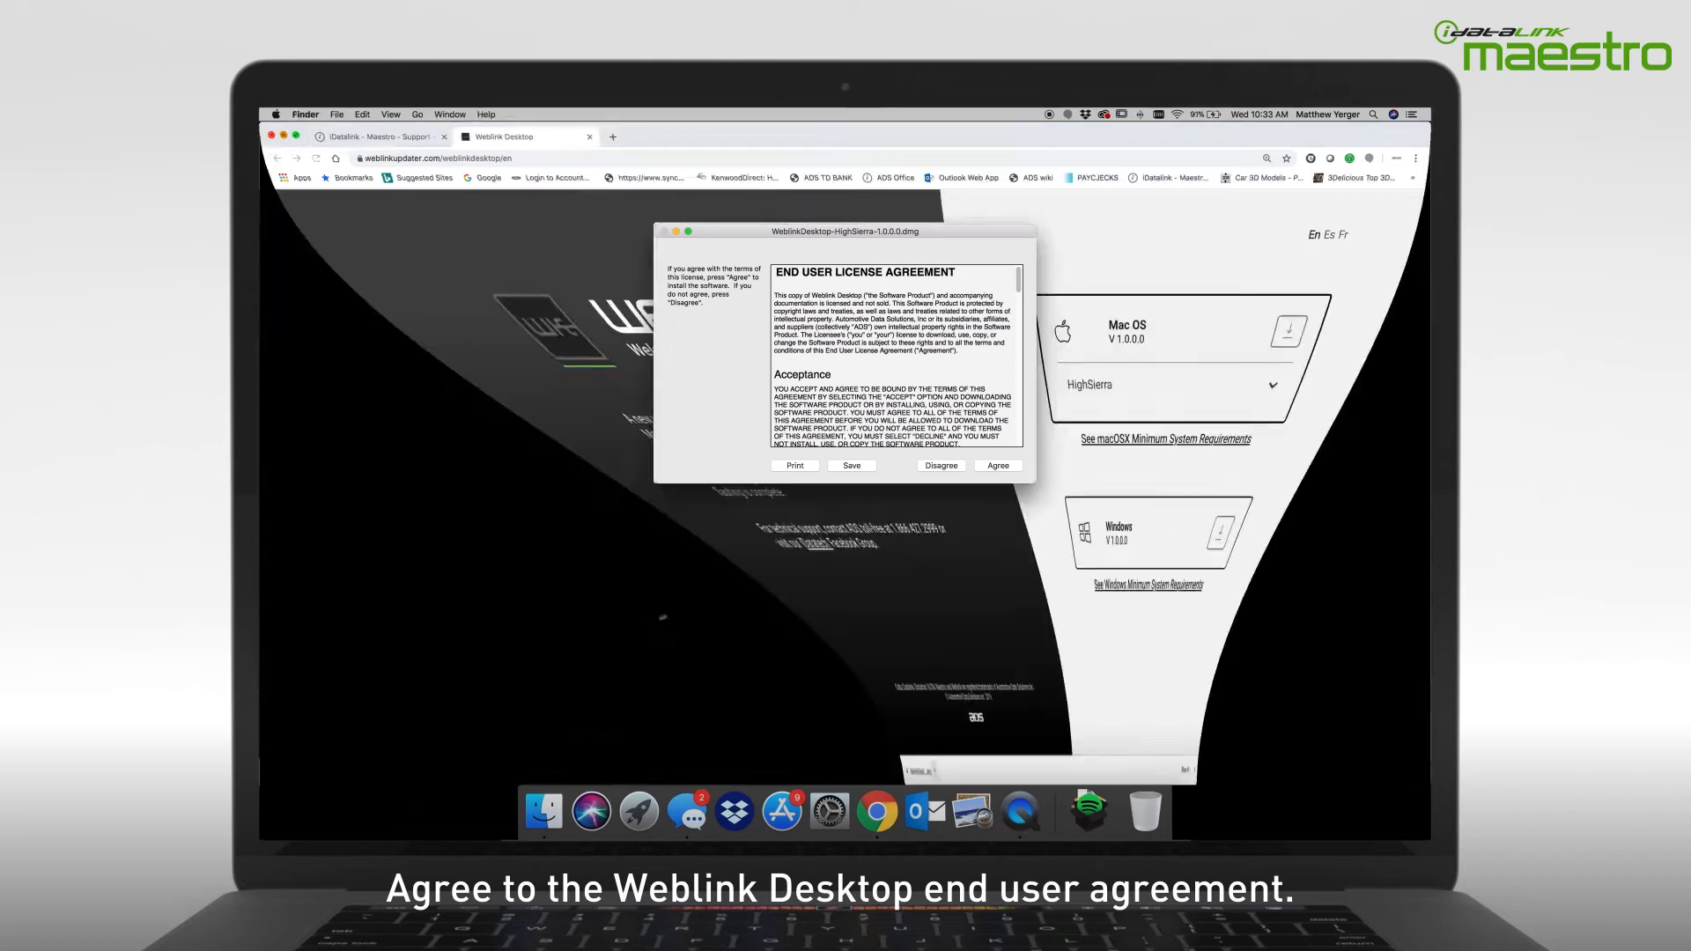
{"action": "left_click", "coordinate": [997, 465]}
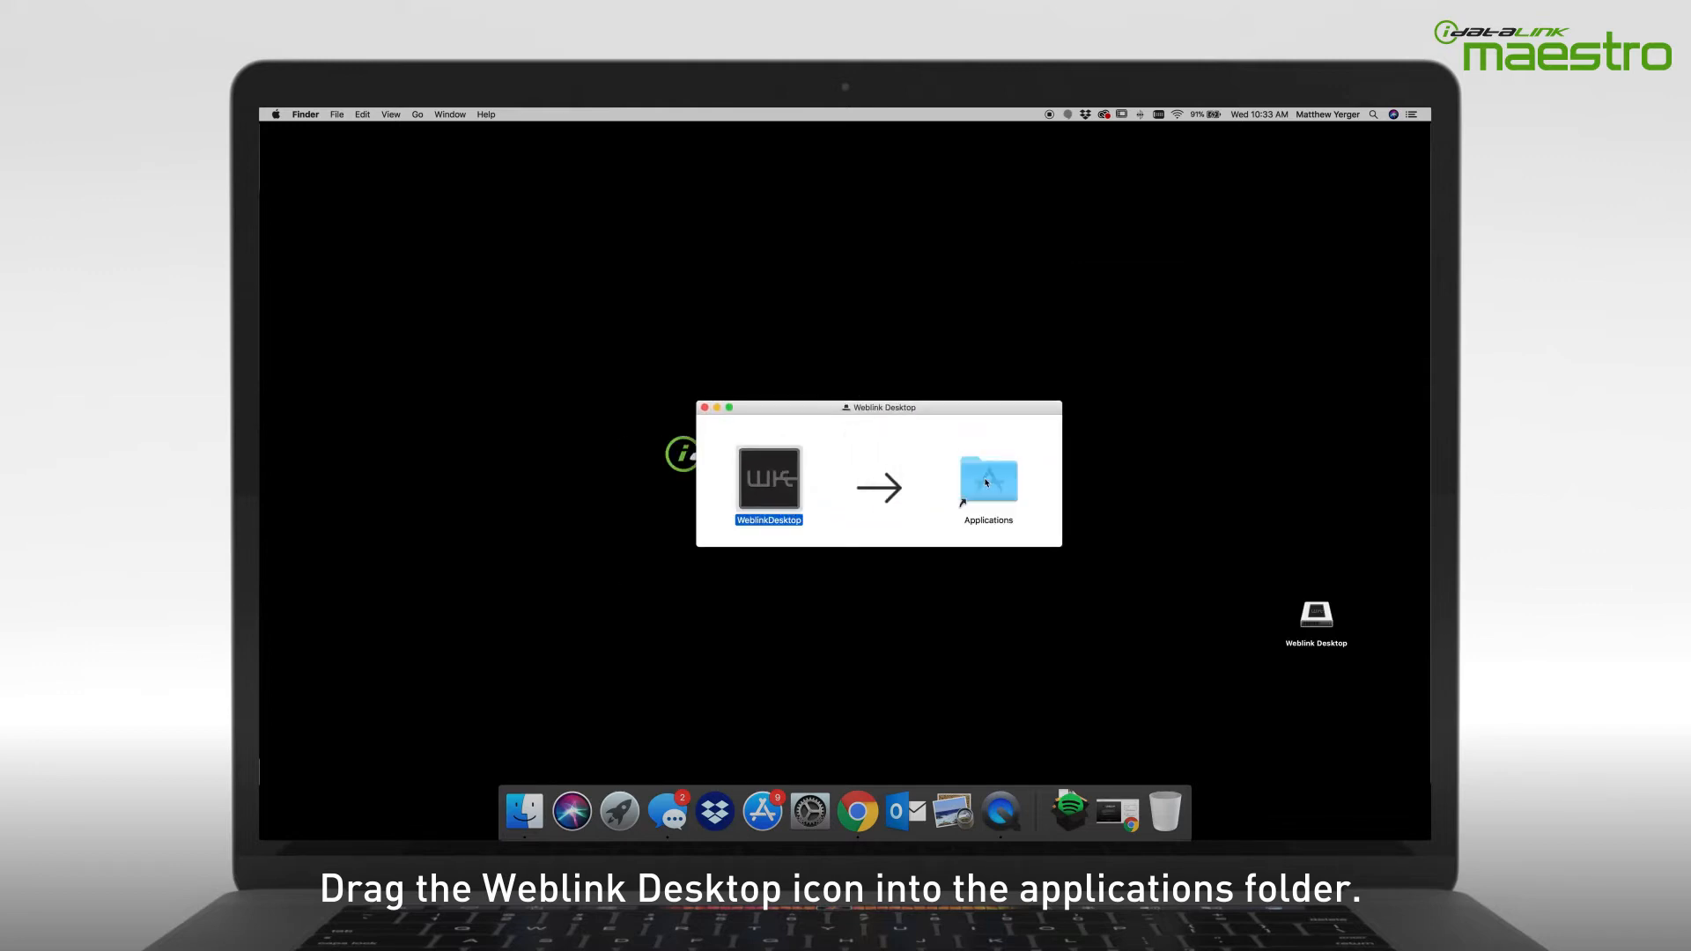
{"action": "left_click_drag", "start_coordinate": [768, 477], "coordinate": [986, 478]}
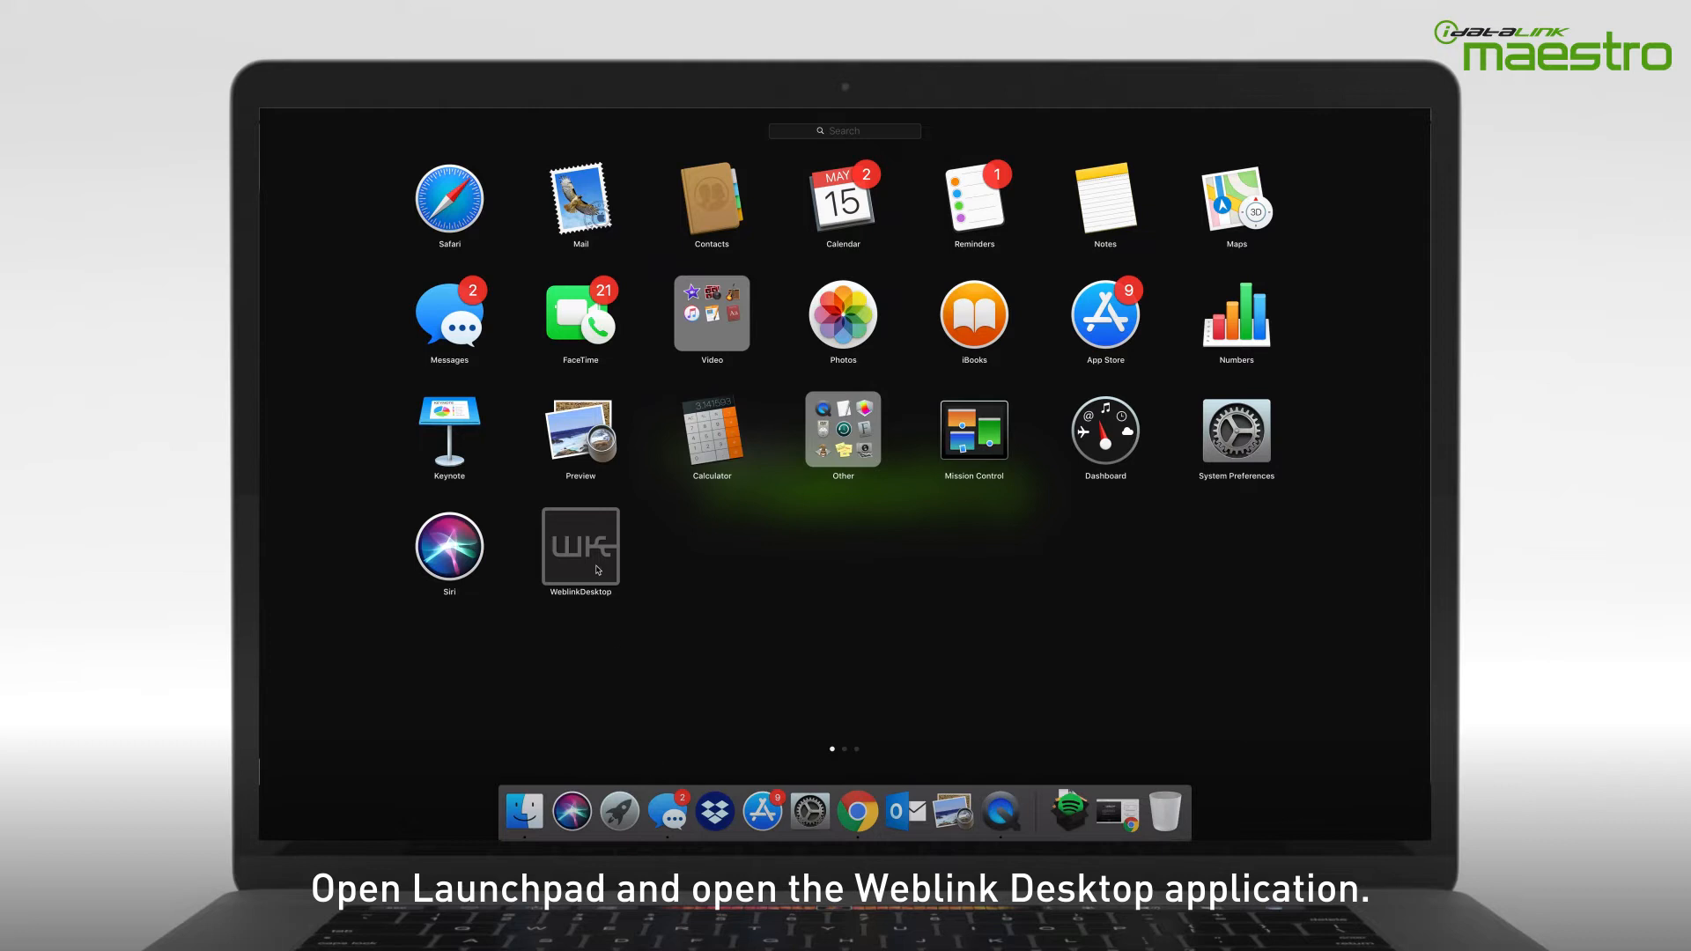
- Launch WeblinkDesktop from Launchpad and allow the internet-downloaded app to open
{"action": "left_click", "coordinate": [582, 546]}
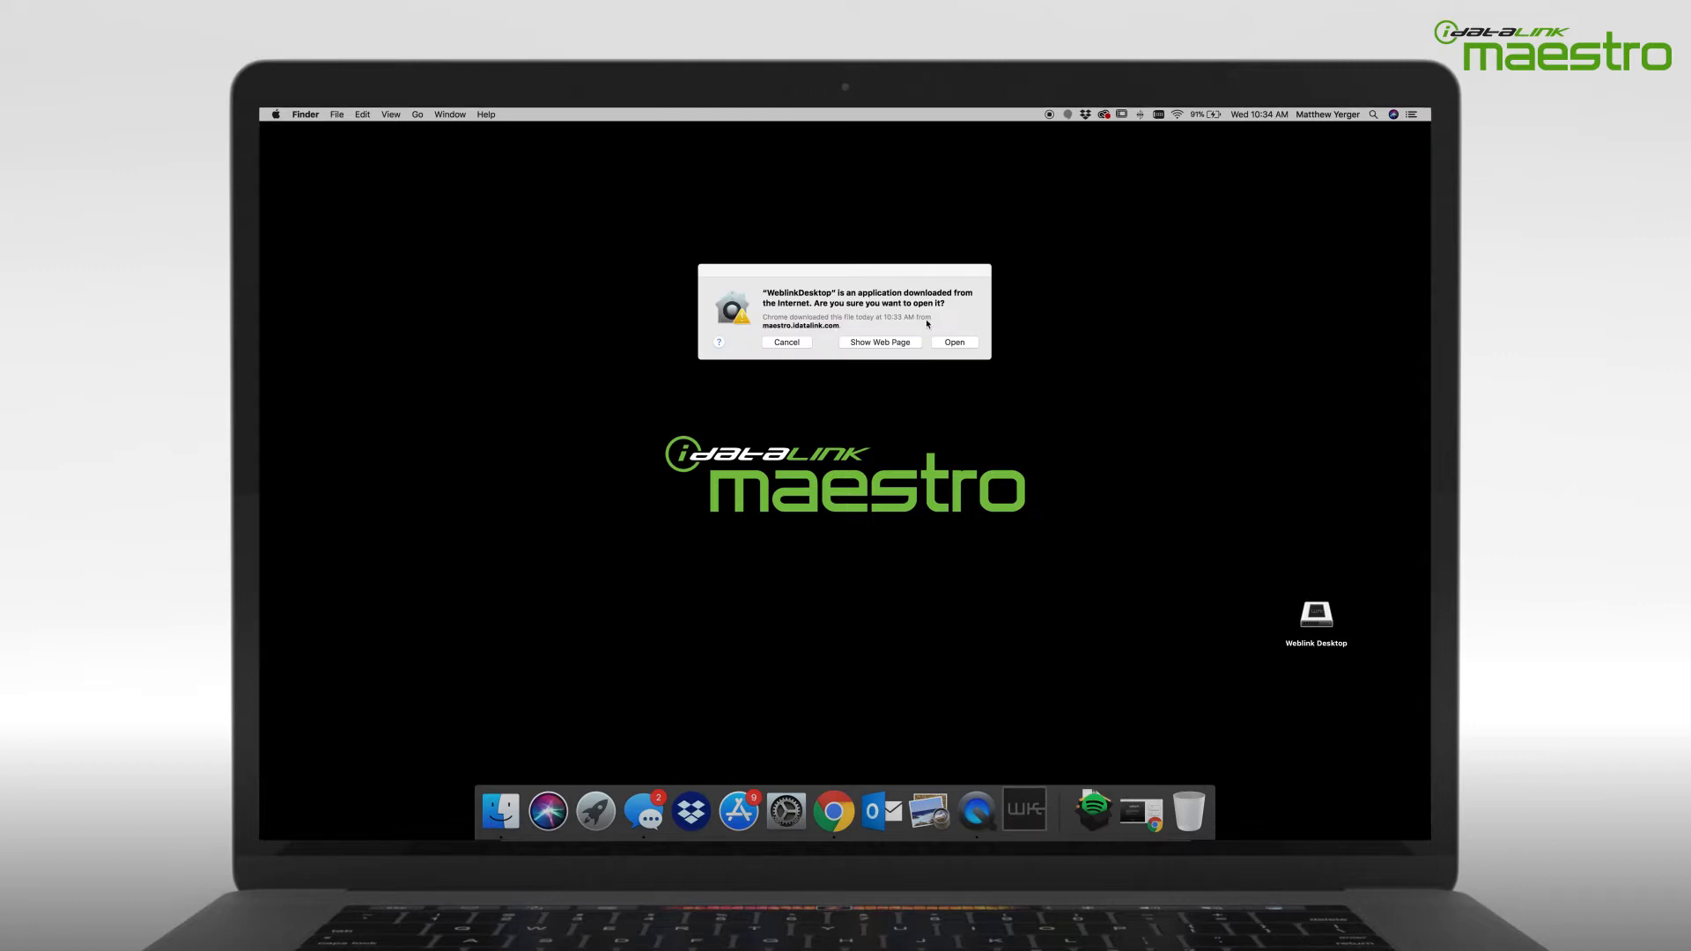
{"action": "left_click", "coordinate": [955, 342]}
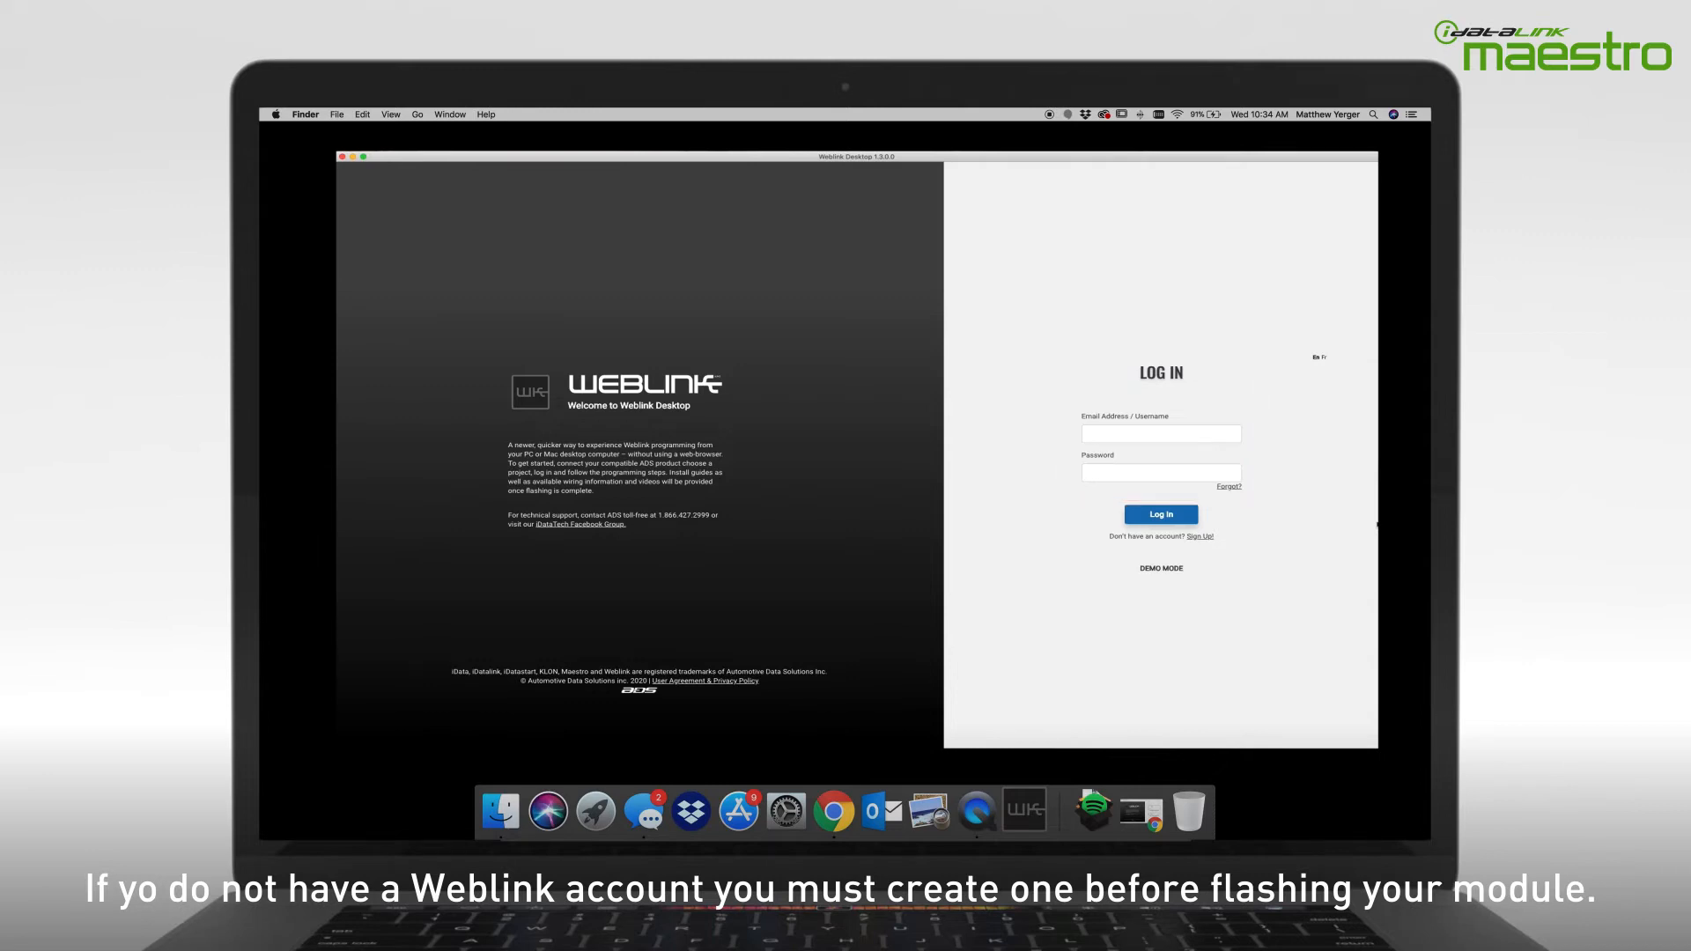
{"action": "mouse_move", "coordinate": [1200, 536]}
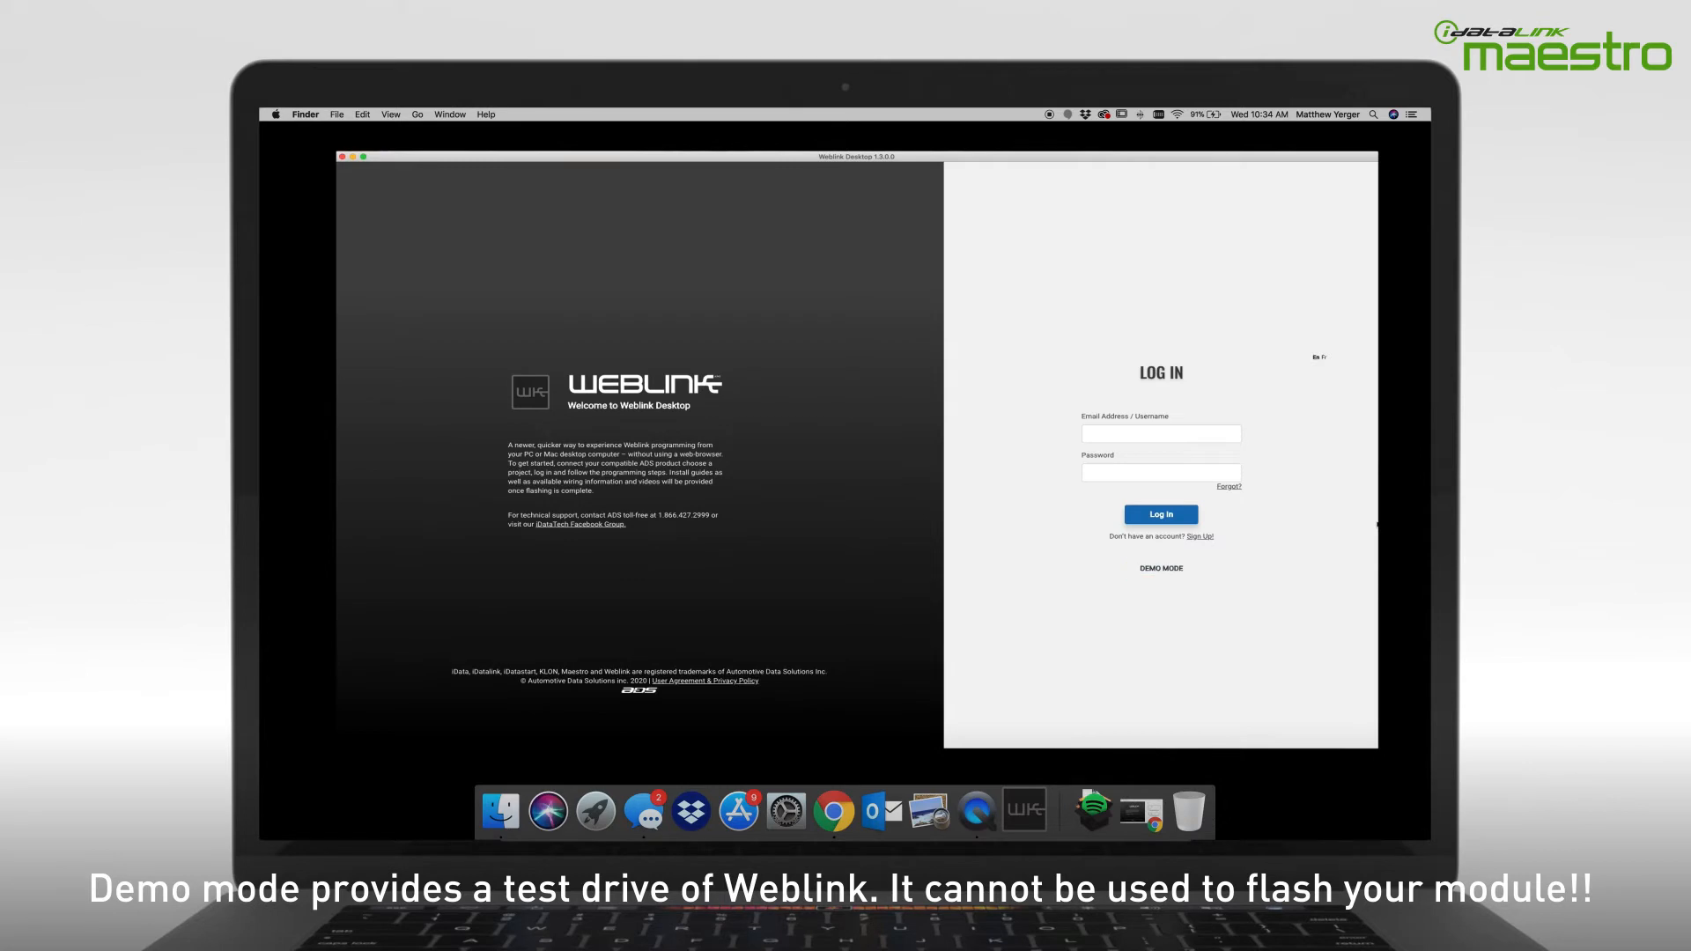
- Enter demo mode and log in to the Maestro demo project
{"action": "left_click", "coordinate": [1161, 567]}
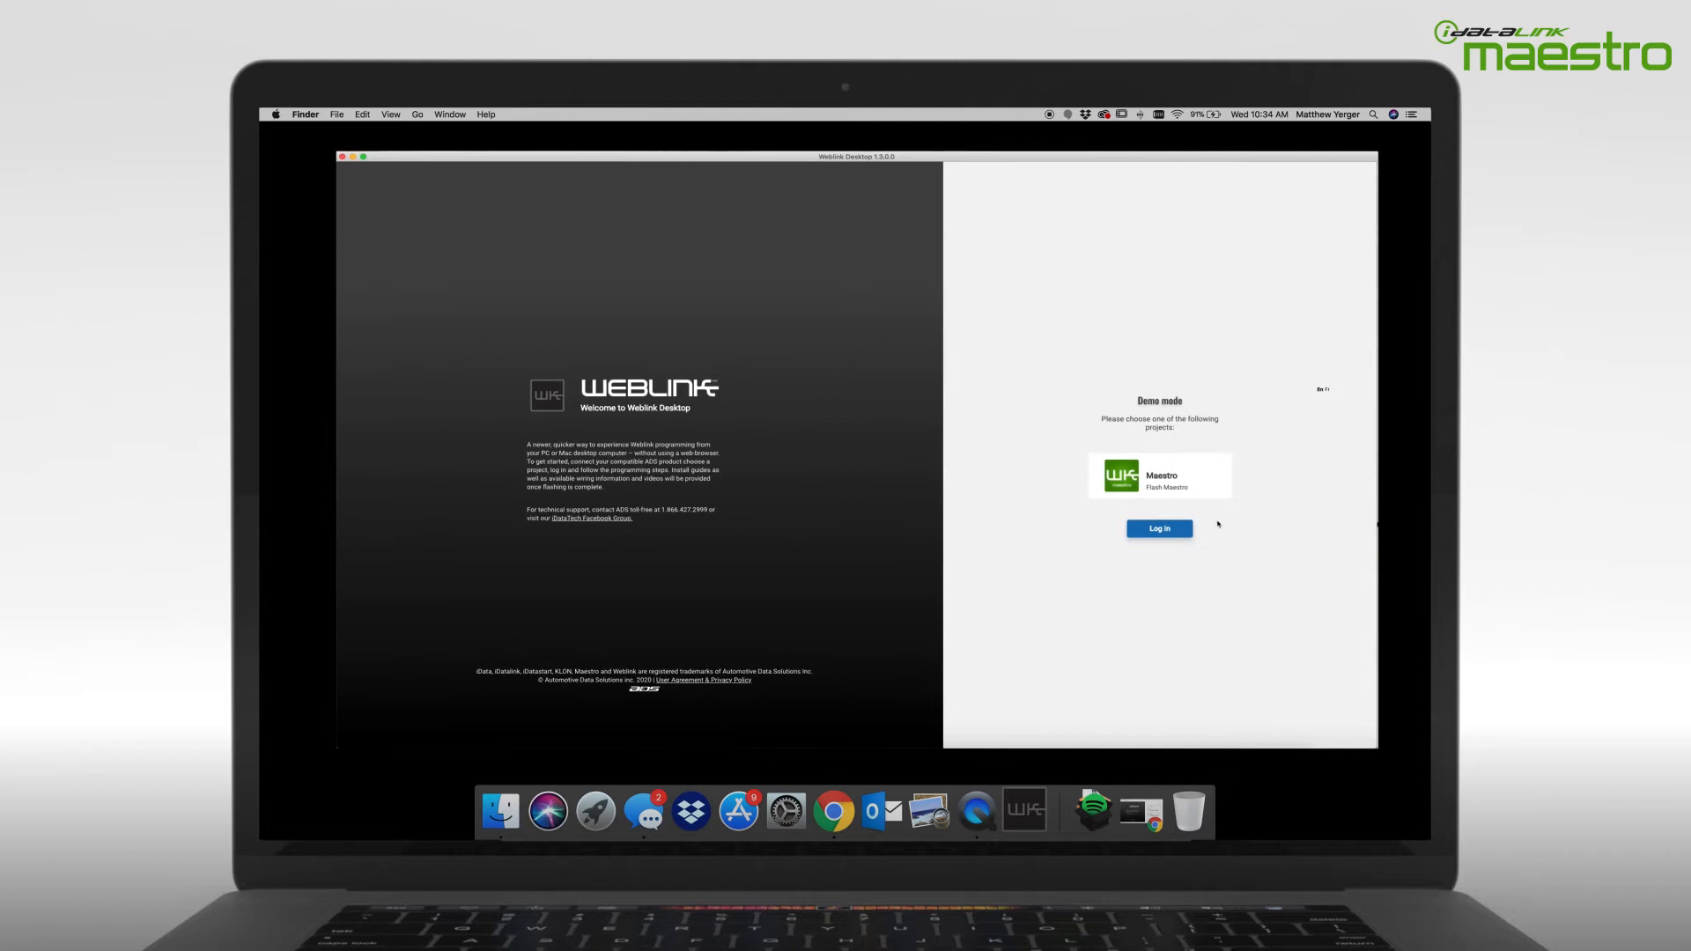
{"action": "left_click", "coordinate": [1159, 529]}
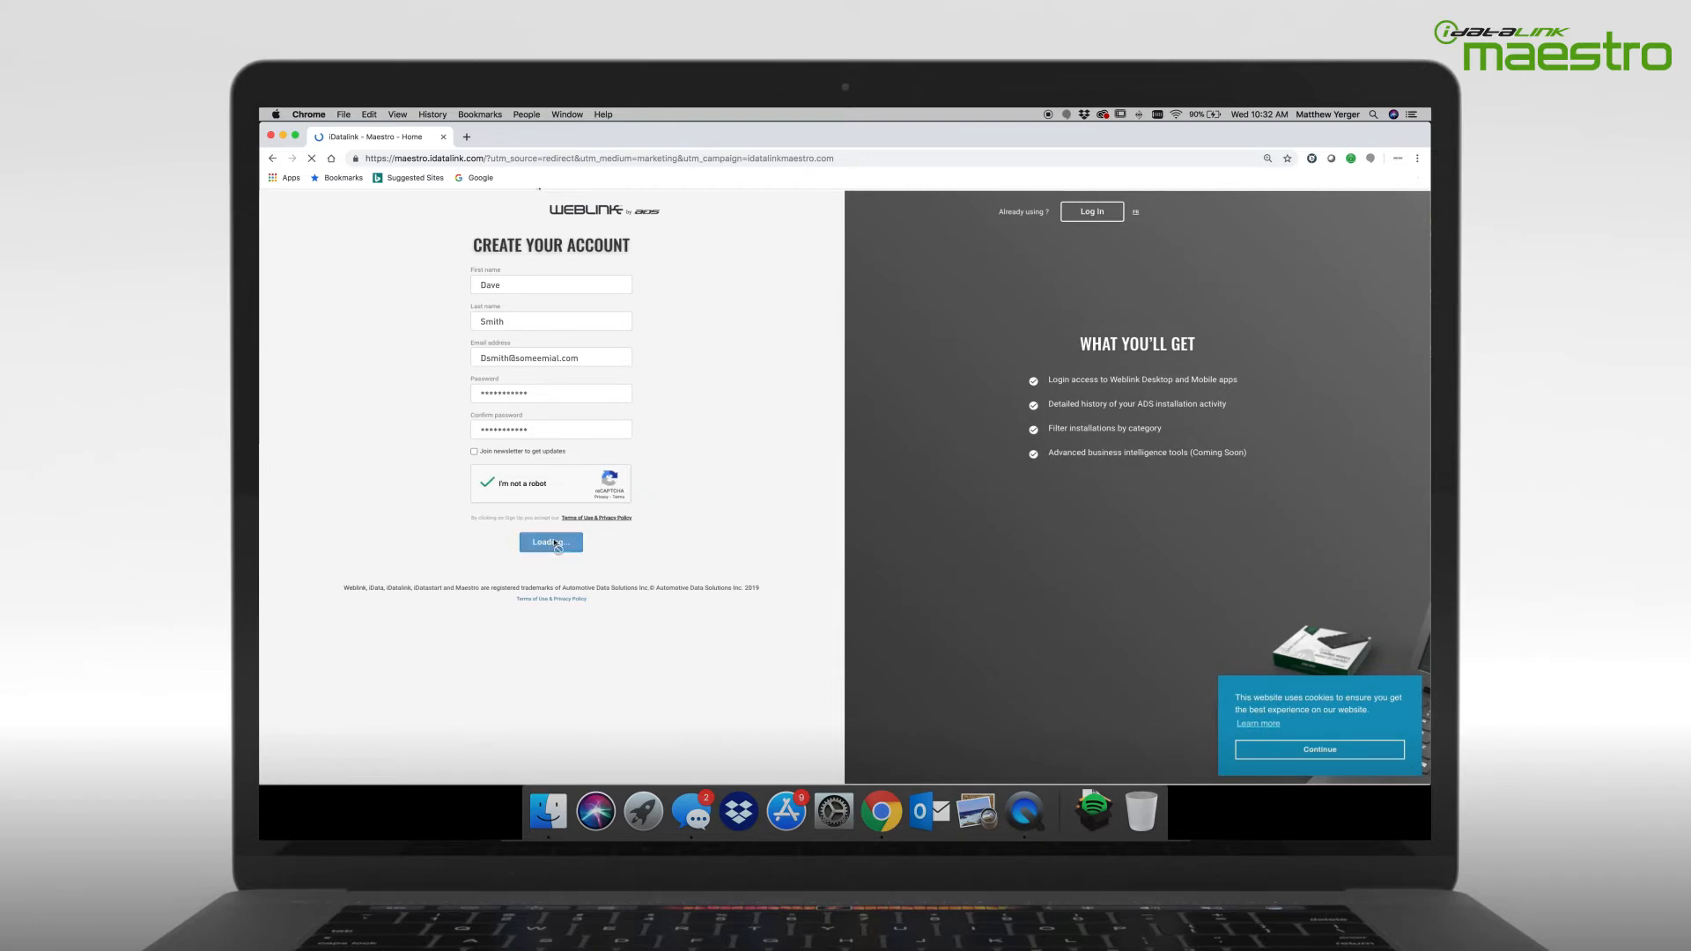
- Submit the Create Your Account form and go to the Yahoo Mail inbox for the activation email
{"action": "left_click", "coordinate": [550, 543]}
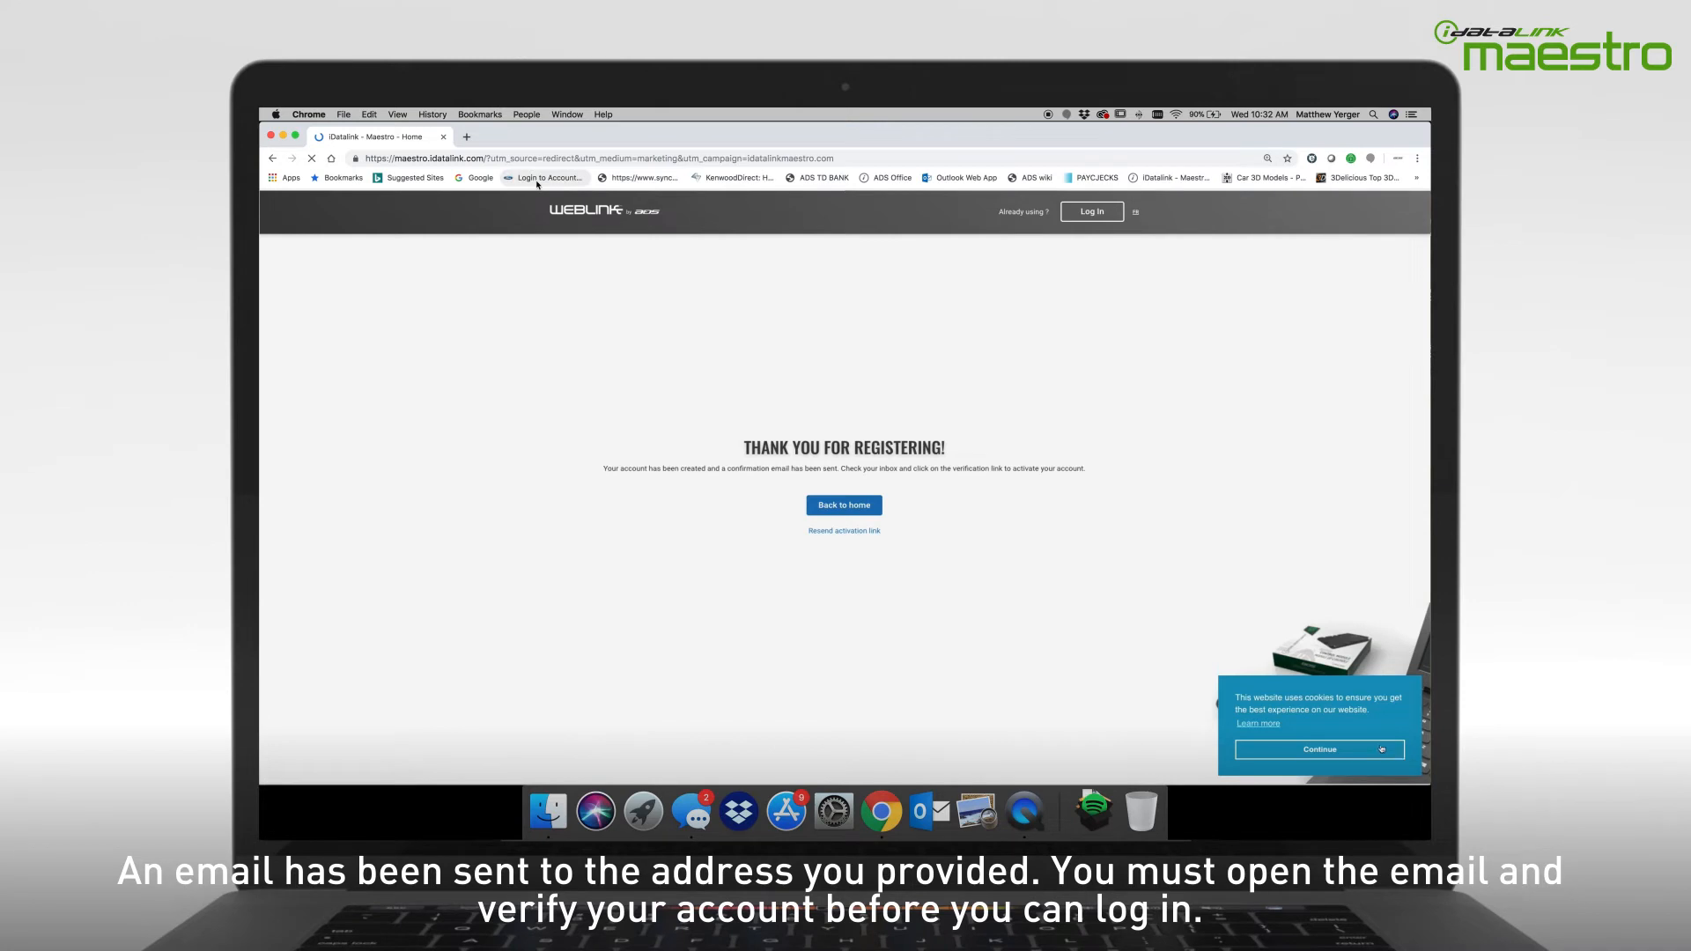
{"action": "left_click", "coordinate": [1320, 751]}
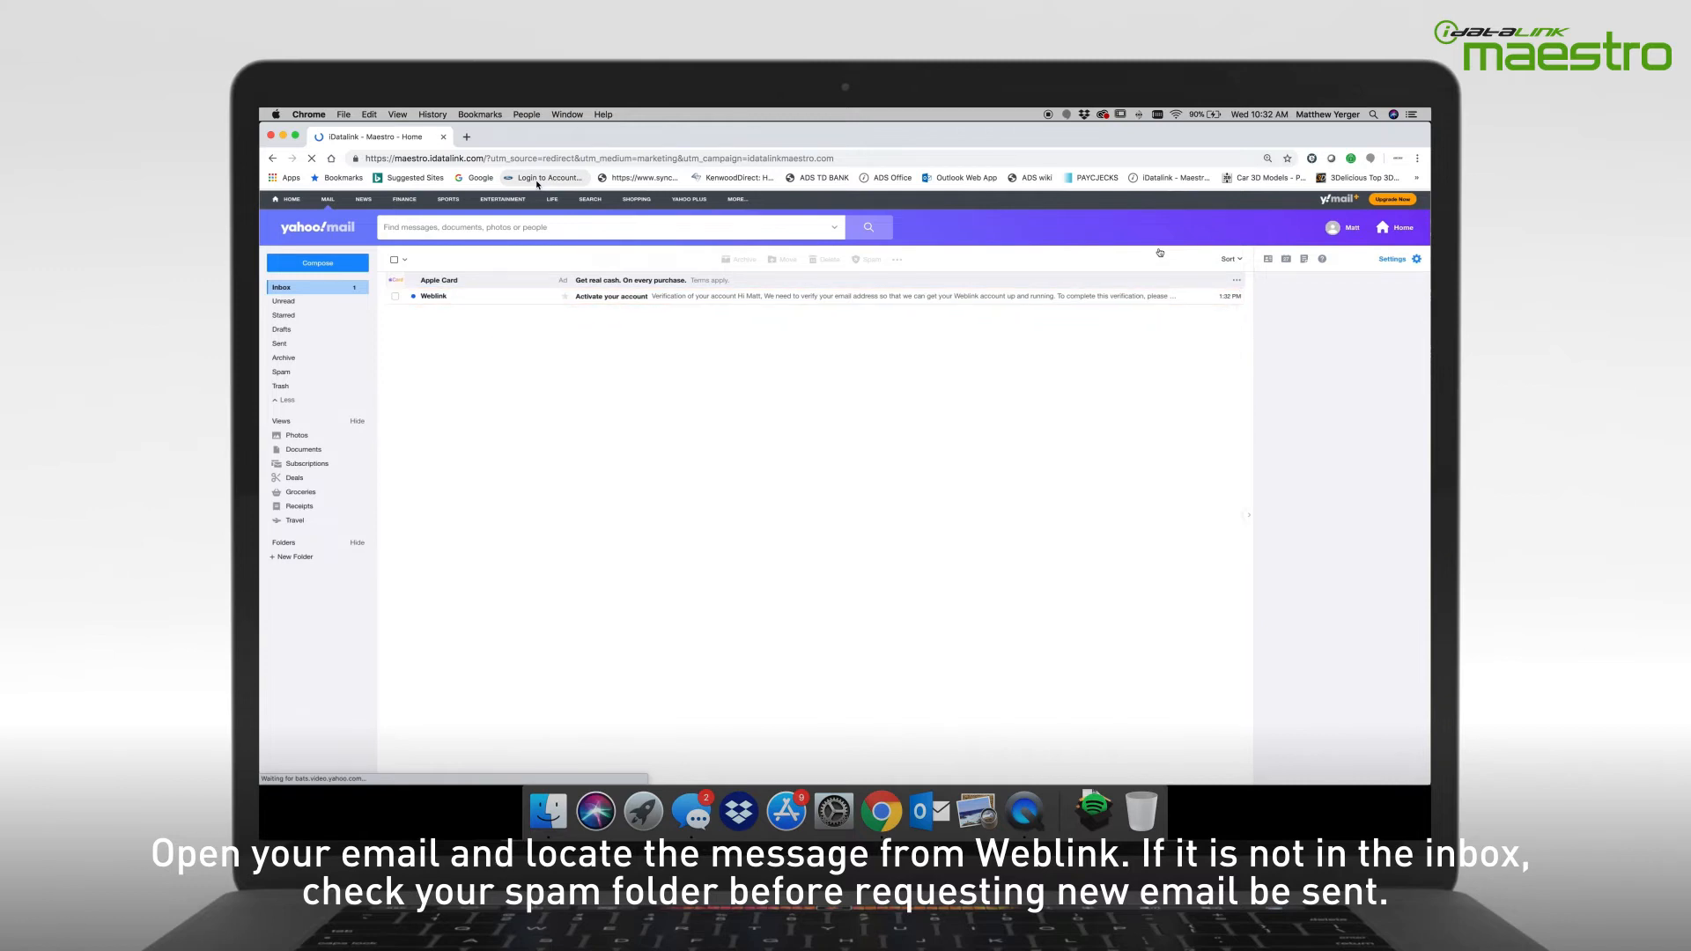
- Confirm the email address from the Weblink 'Activate your account' message
{"action": "left_click", "coordinate": [282, 372]}
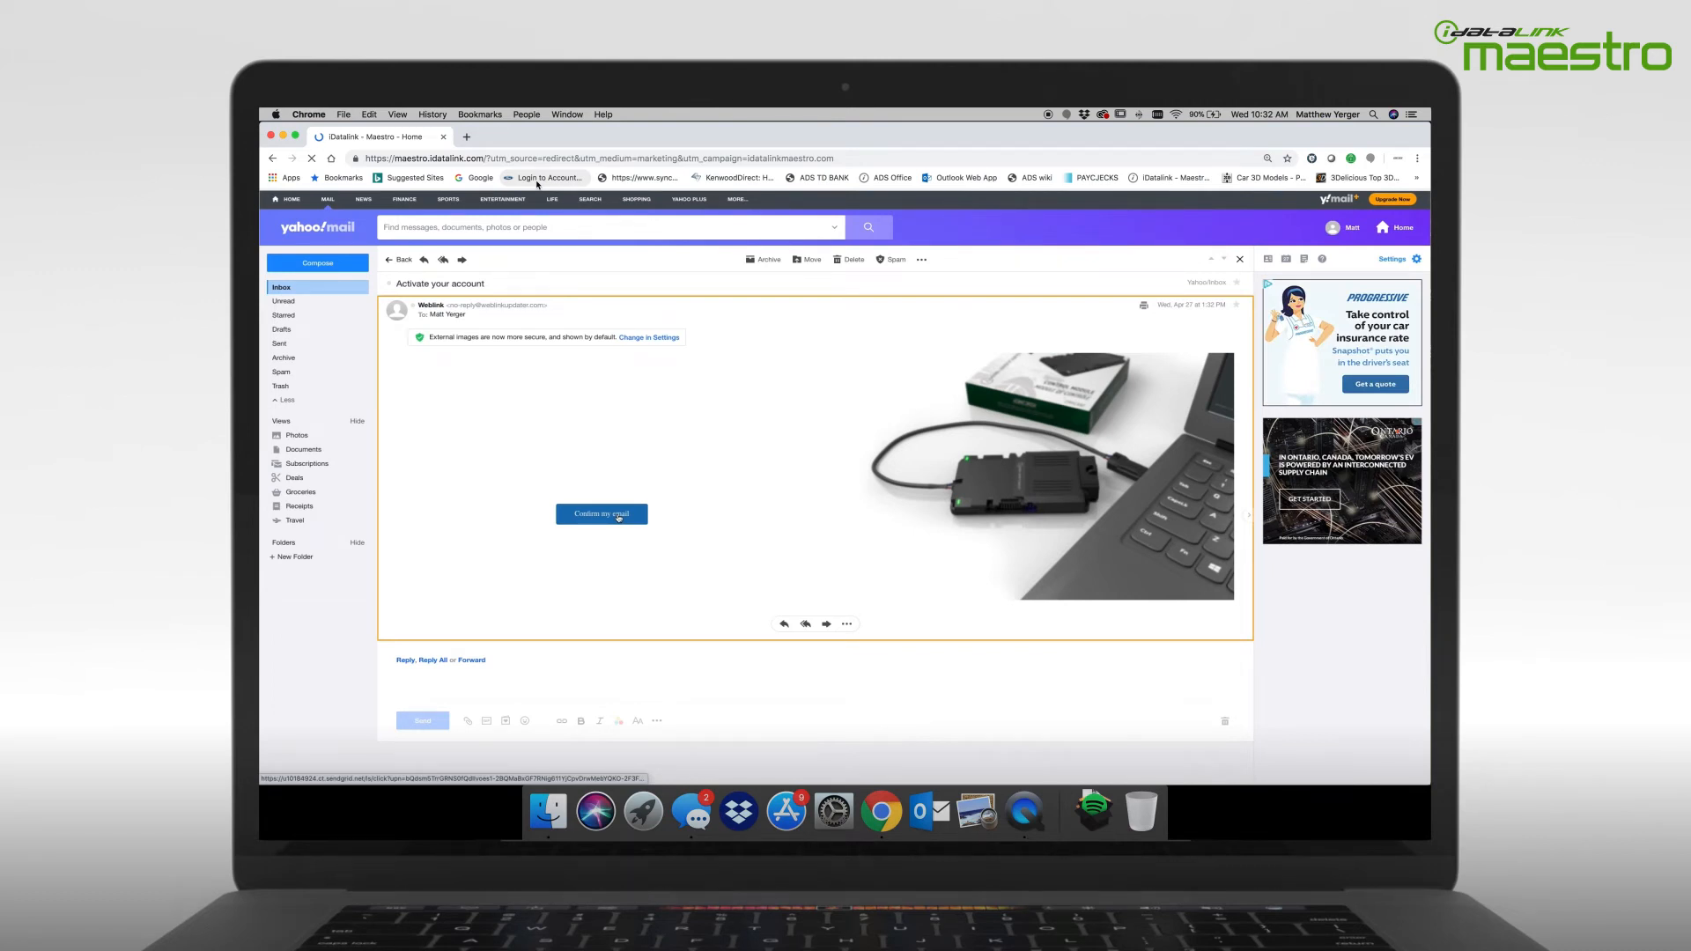
{"action": "left_click", "coordinate": [602, 515]}
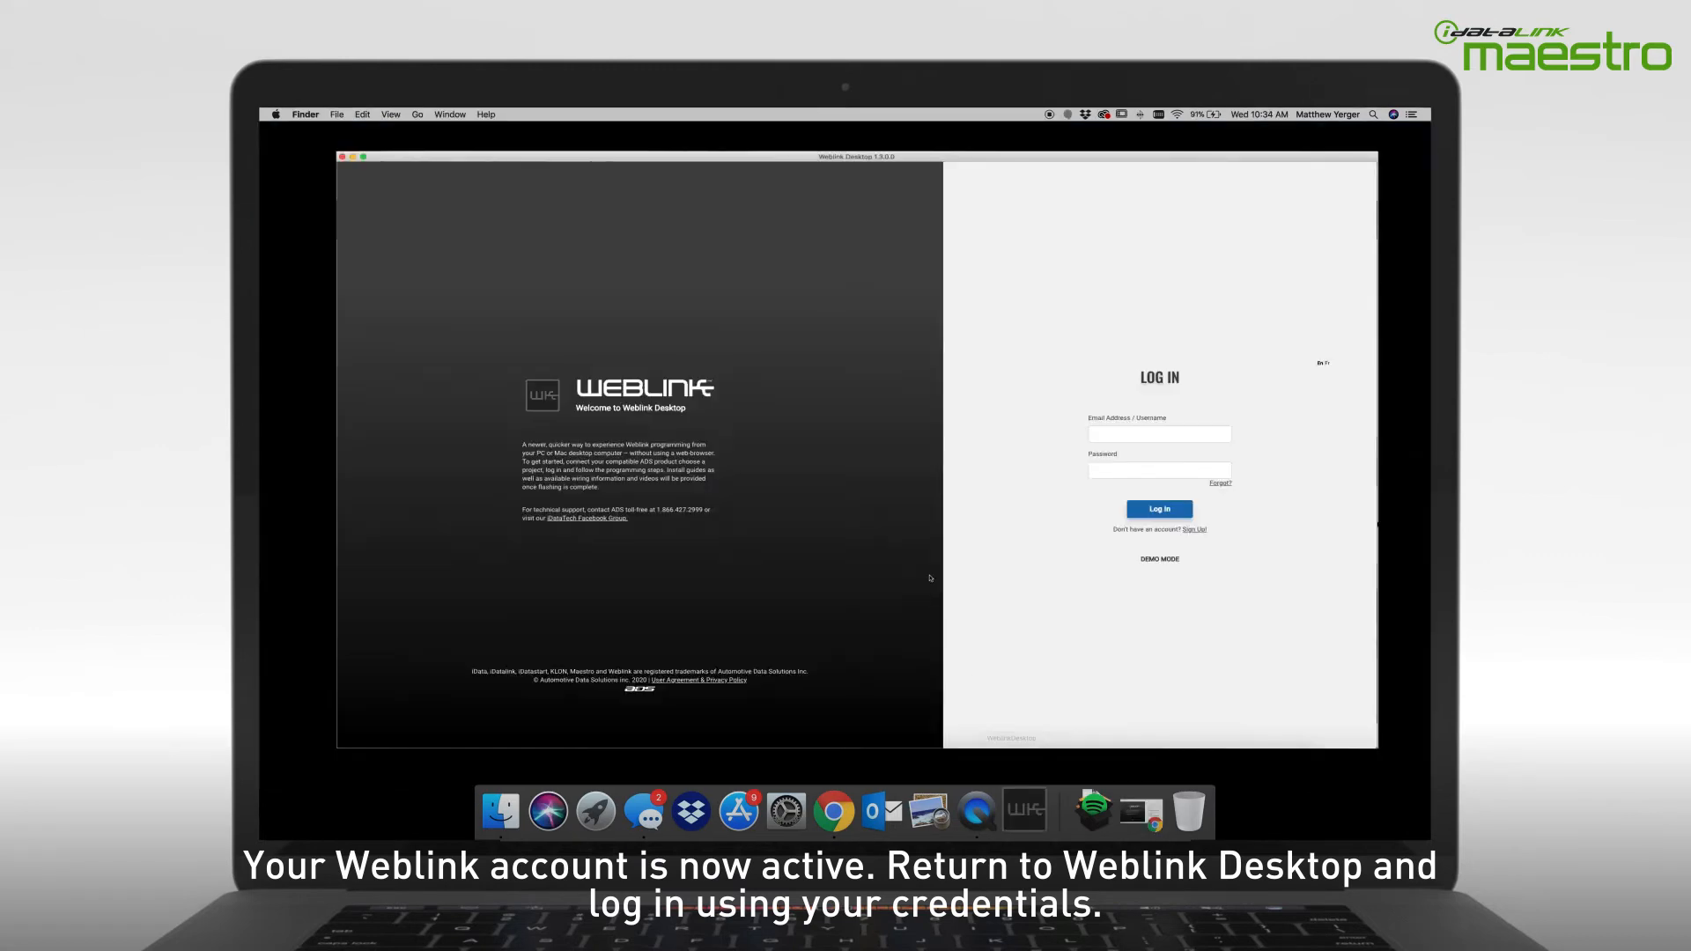
{"action": "mouse_move", "coordinate": [911, 601]}
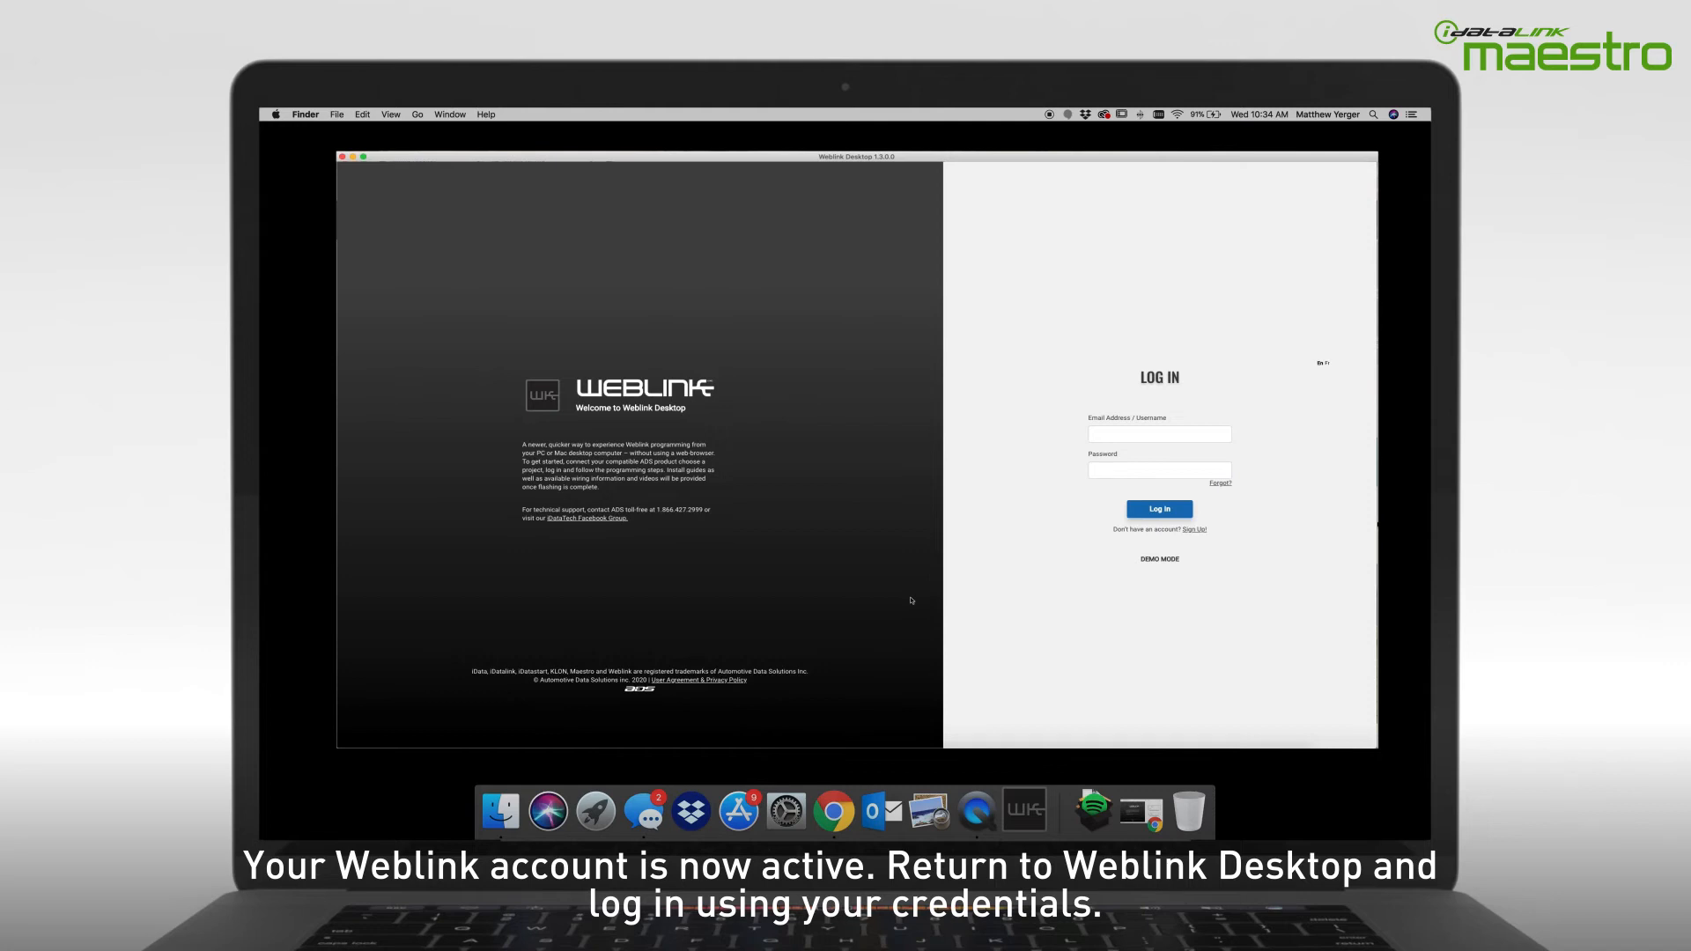
- Log in to the Weblink account and start the Flash Maestro project to detect the Maestro SW
{"action": "left_click", "coordinate": [1159, 509]}
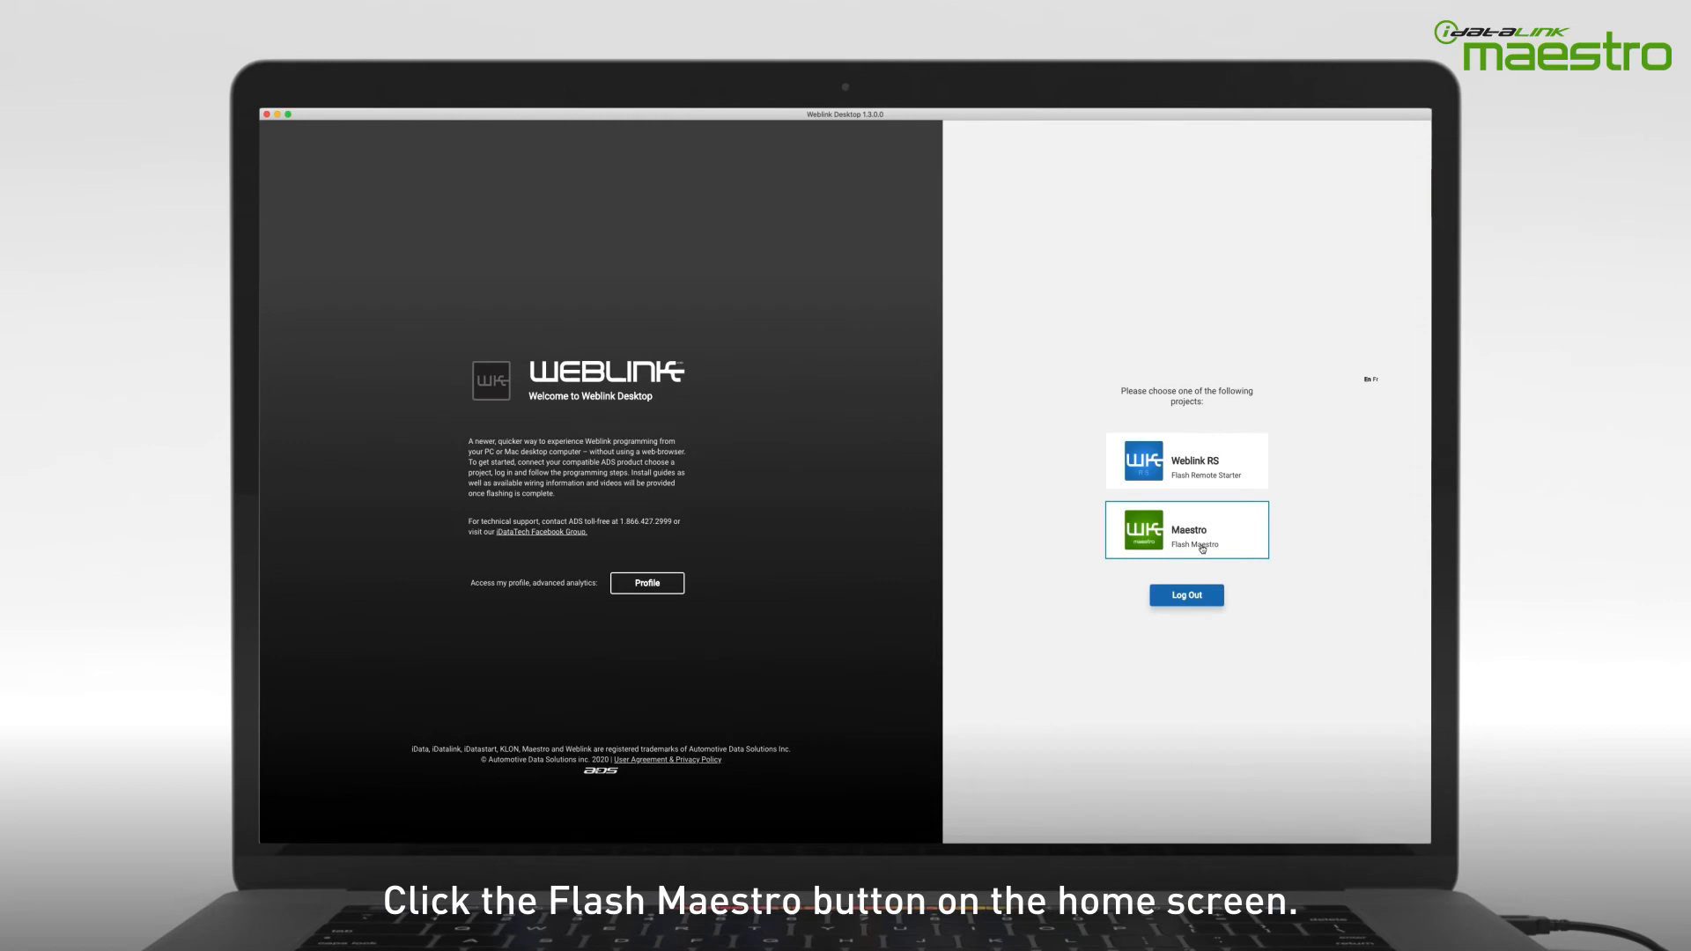
{"action": "left_click", "coordinate": [1187, 528]}
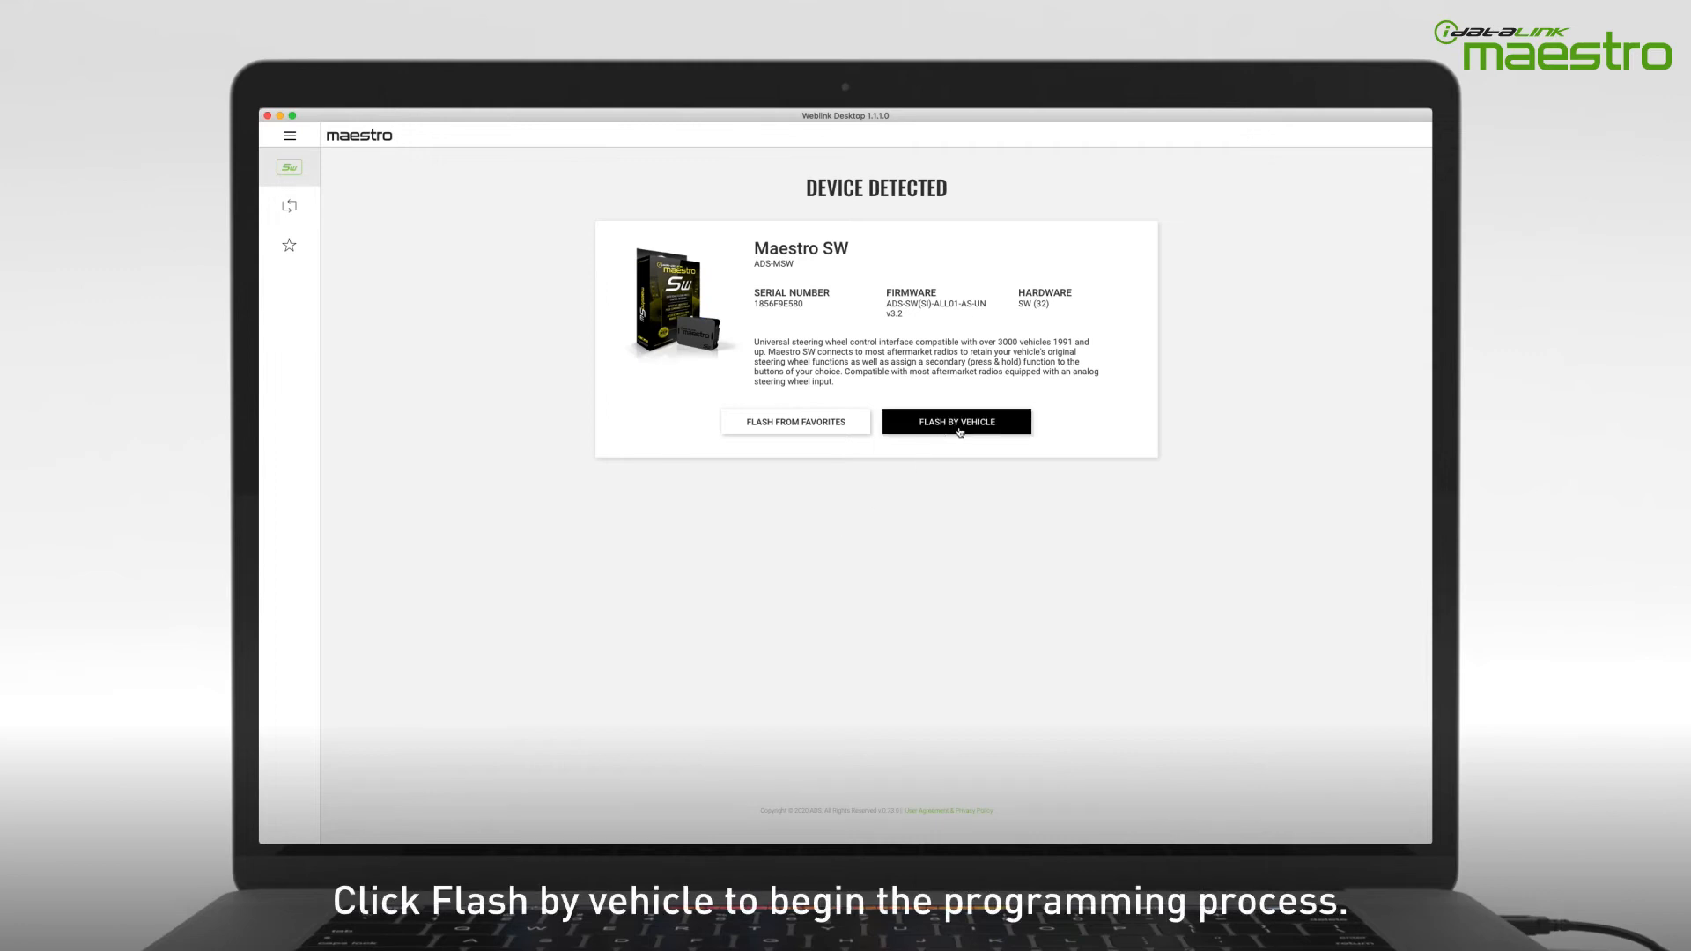
- Flash by vehicle: 2007 Ford Edge, all trims, steering wheel without Sync
{"action": "left_click", "coordinate": [957, 423]}
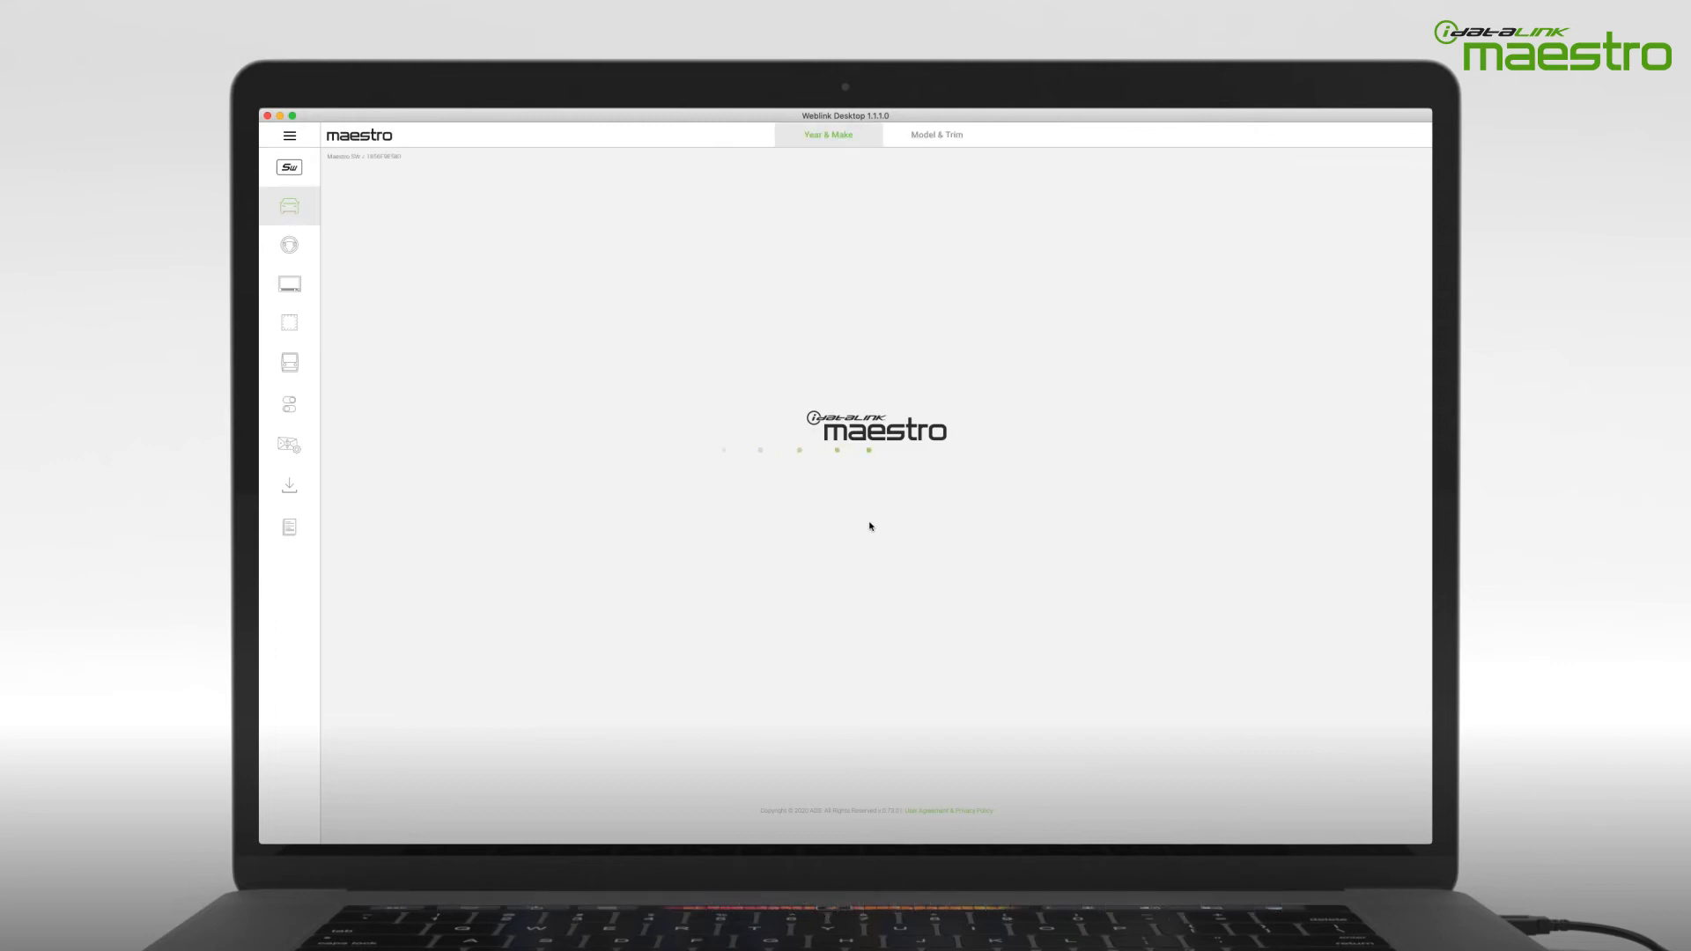
{"action": "left_click", "coordinate": [874, 245]}
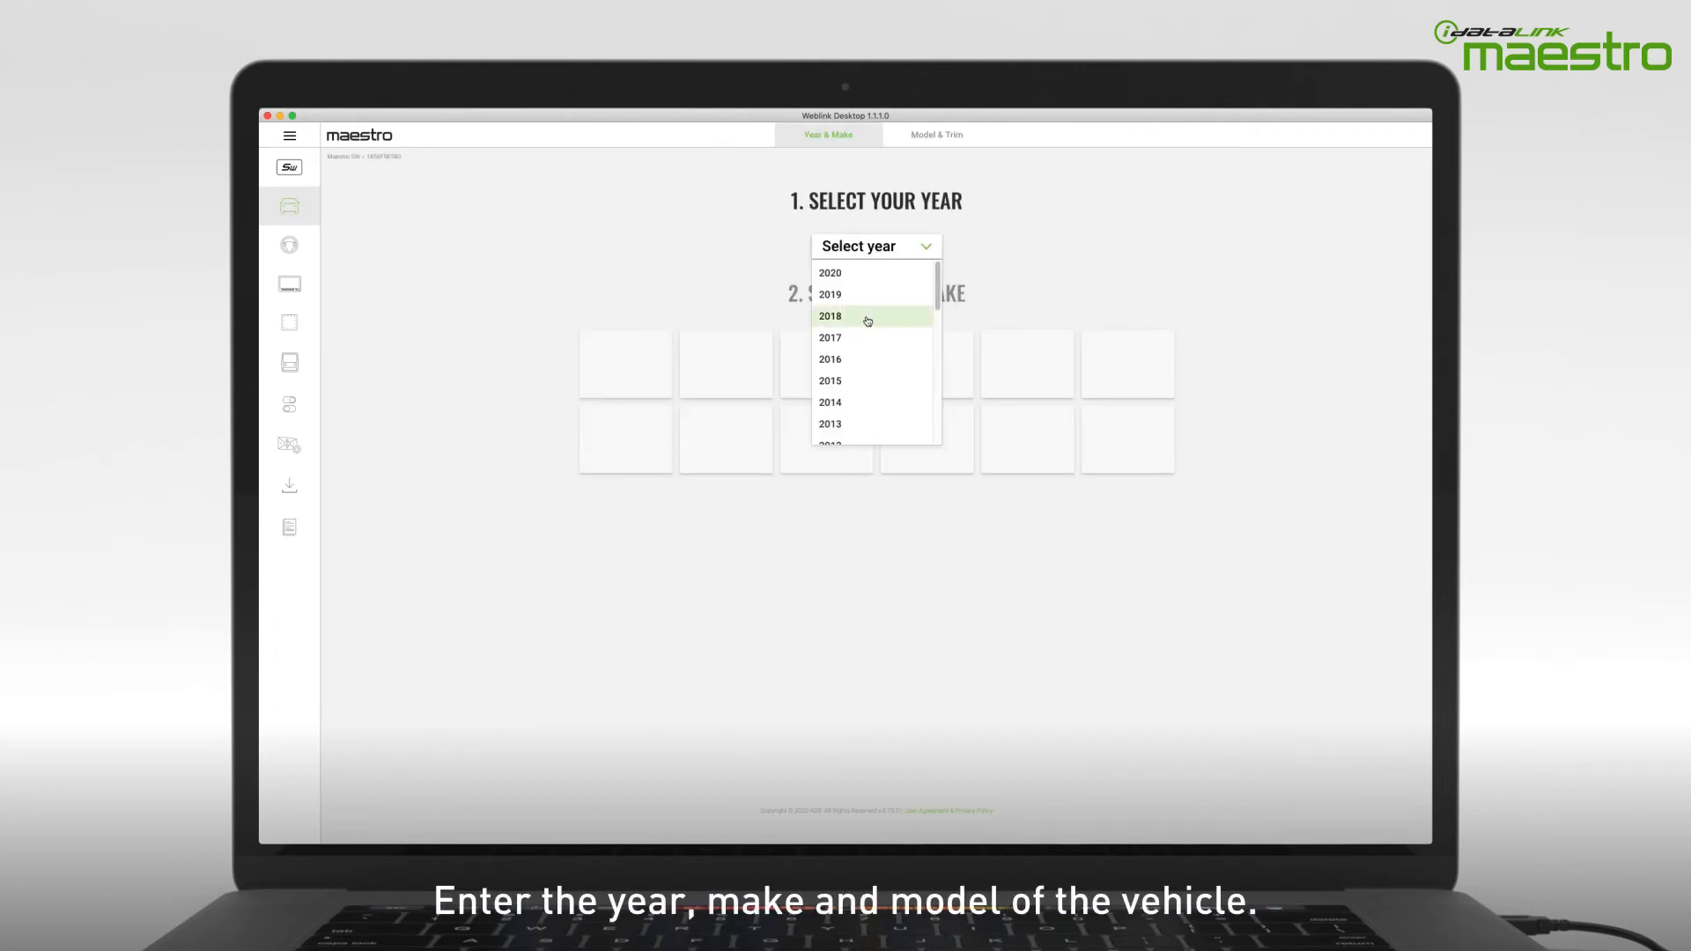
{"action": "left_click", "coordinate": [832, 315]}
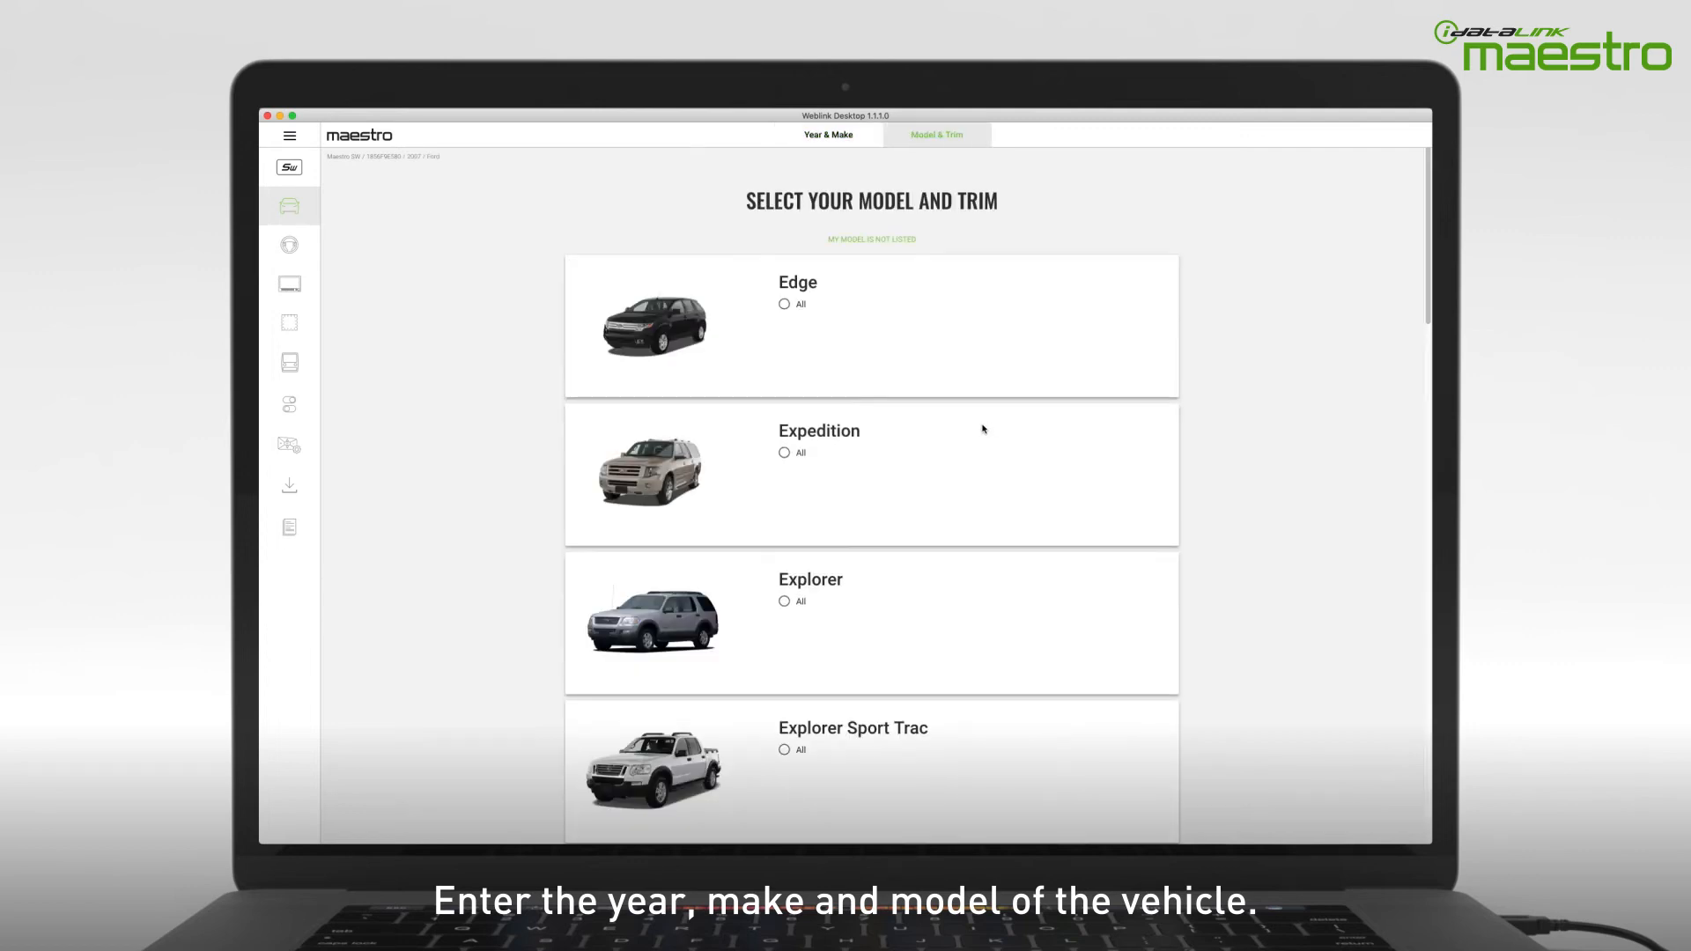
{"action": "left_click", "coordinate": [786, 303]}
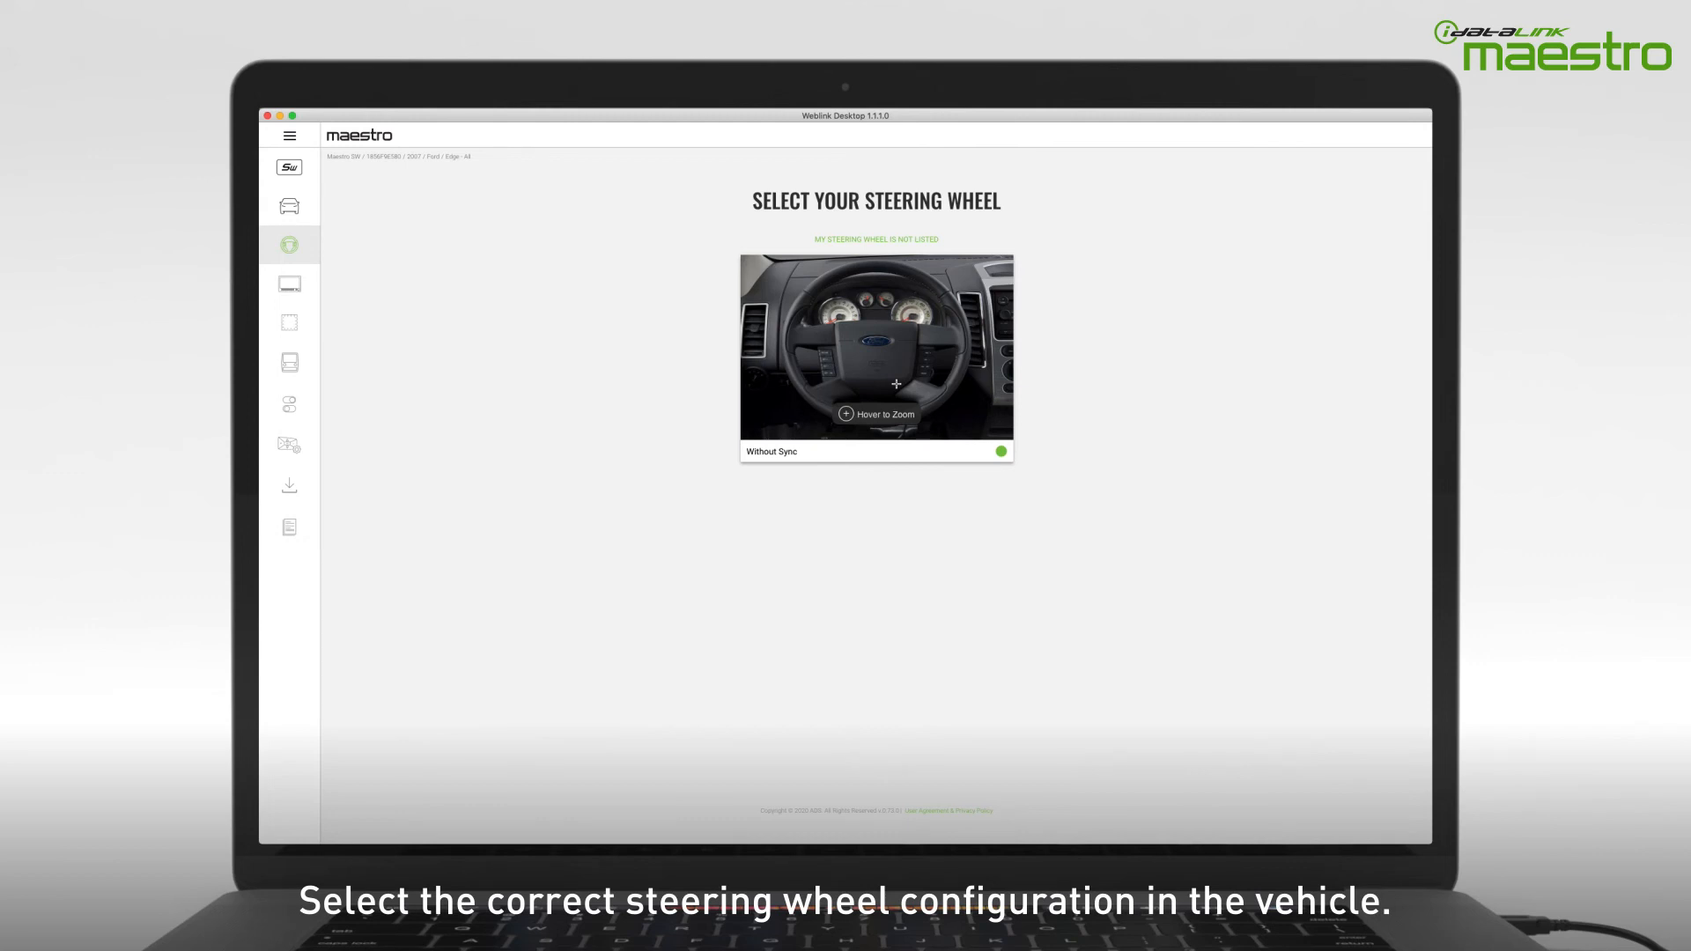
{"action": "mouse_move", "coordinate": [939, 377]}
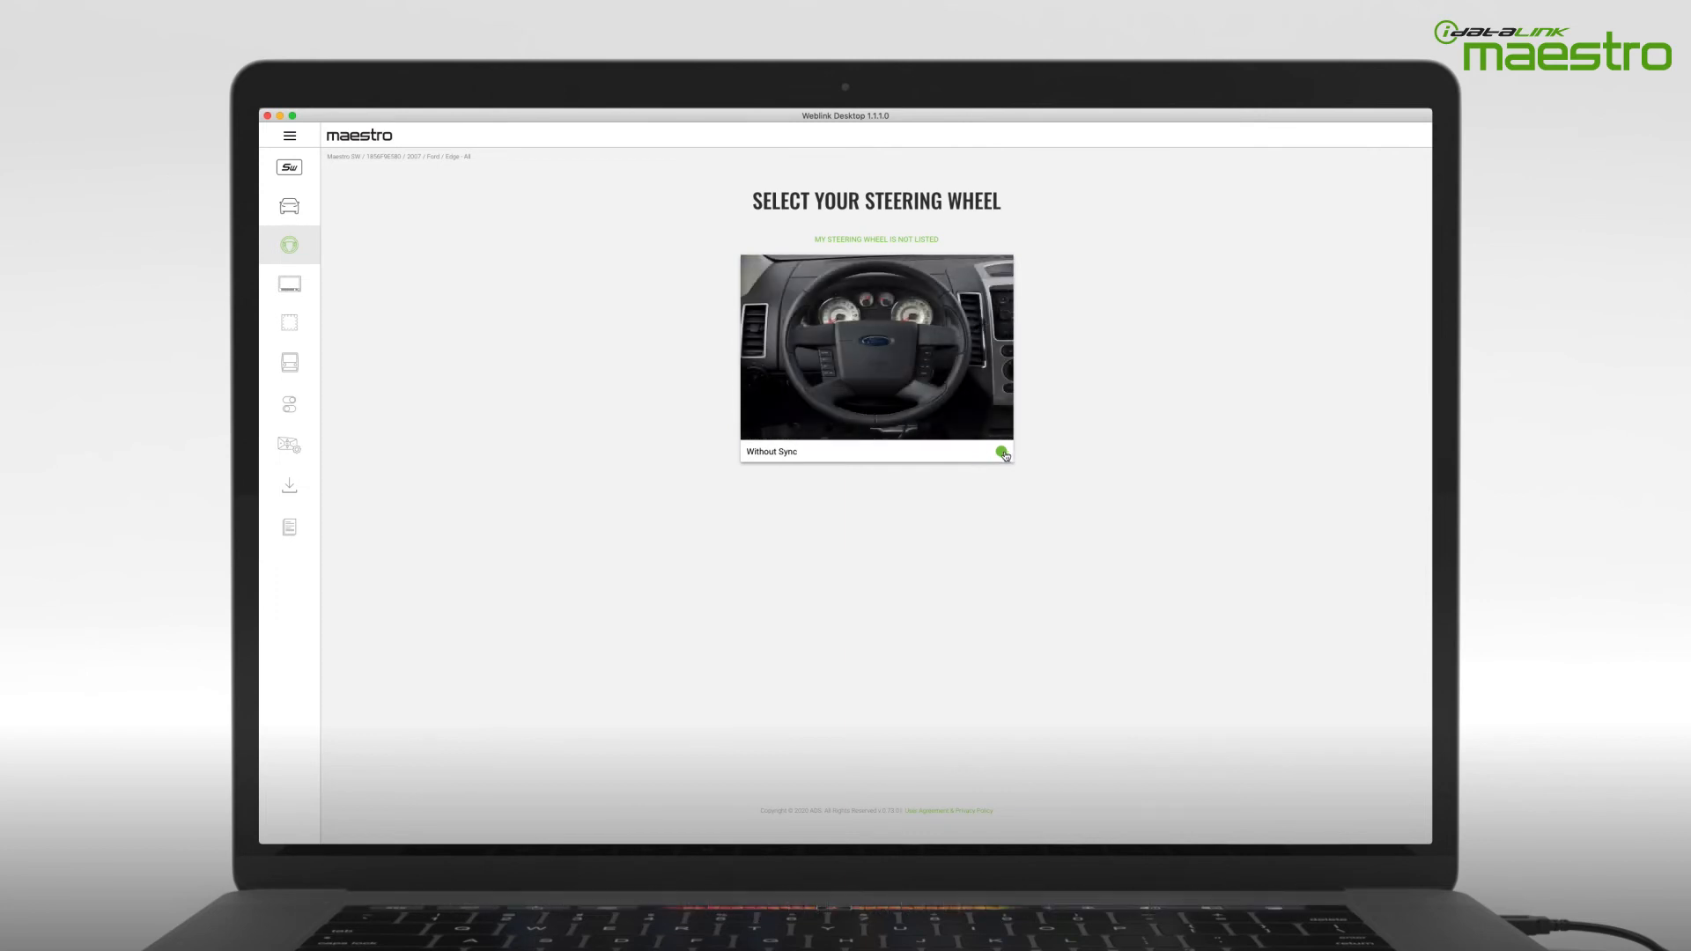
{"action": "left_click", "coordinate": [999, 451]}
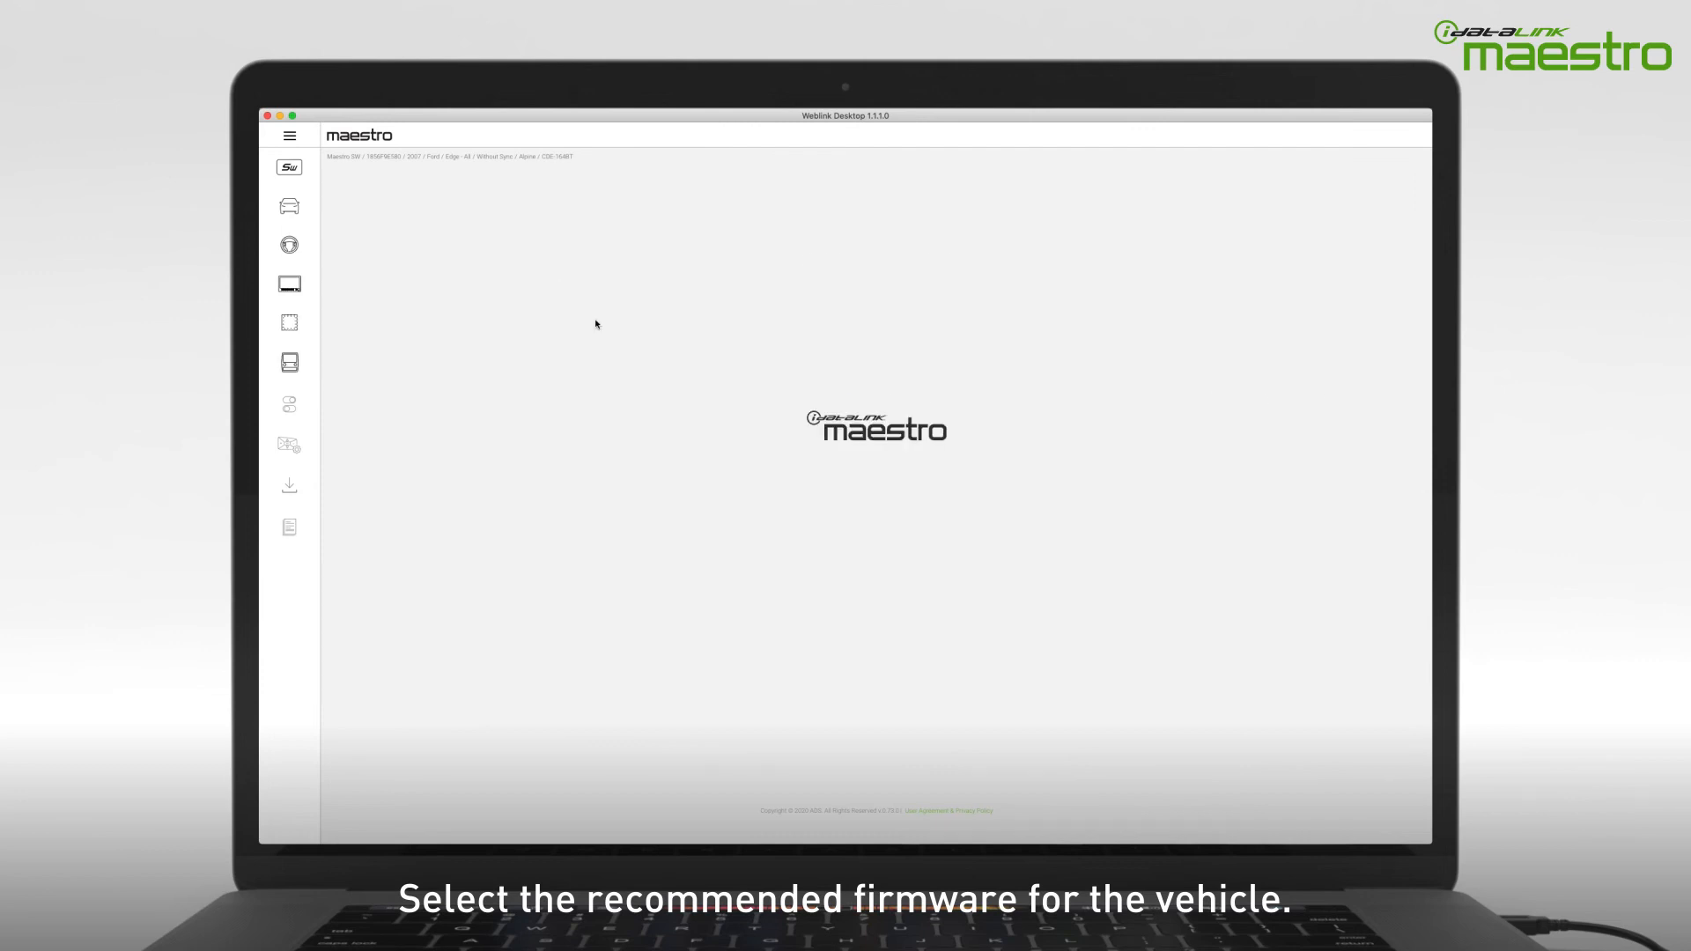
- Select the recommended firmware and continue with Steering Wheel Controls enabled
{"action": "left_click", "coordinate": [289, 403]}
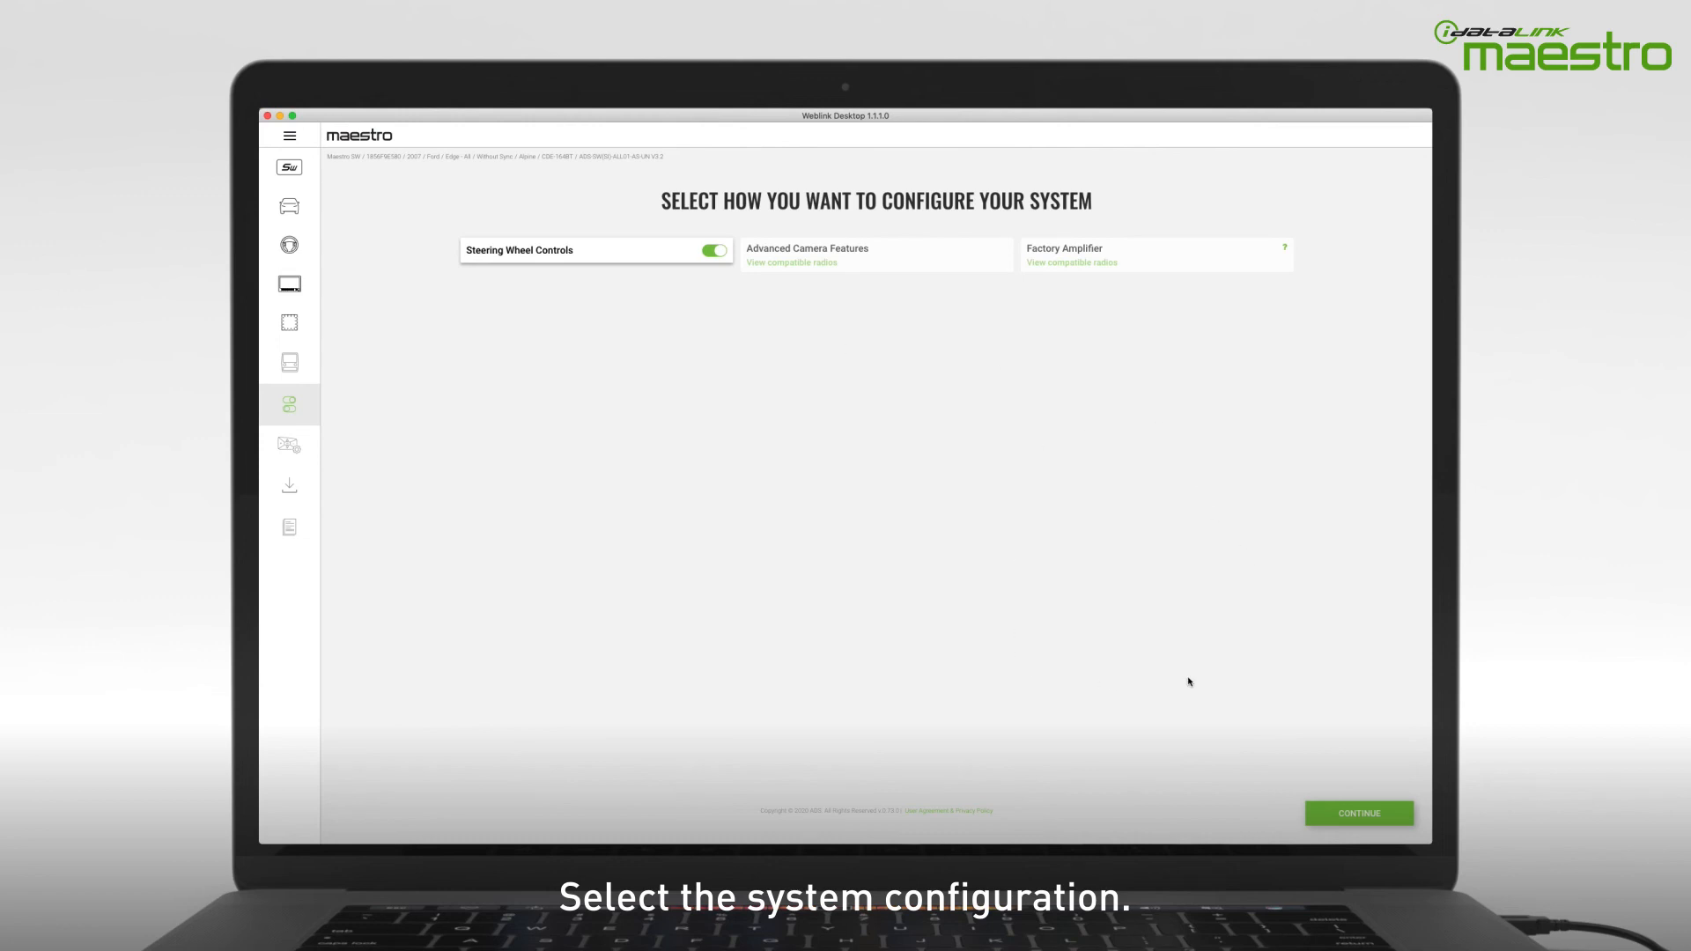
{"action": "left_click", "coordinate": [1360, 814]}
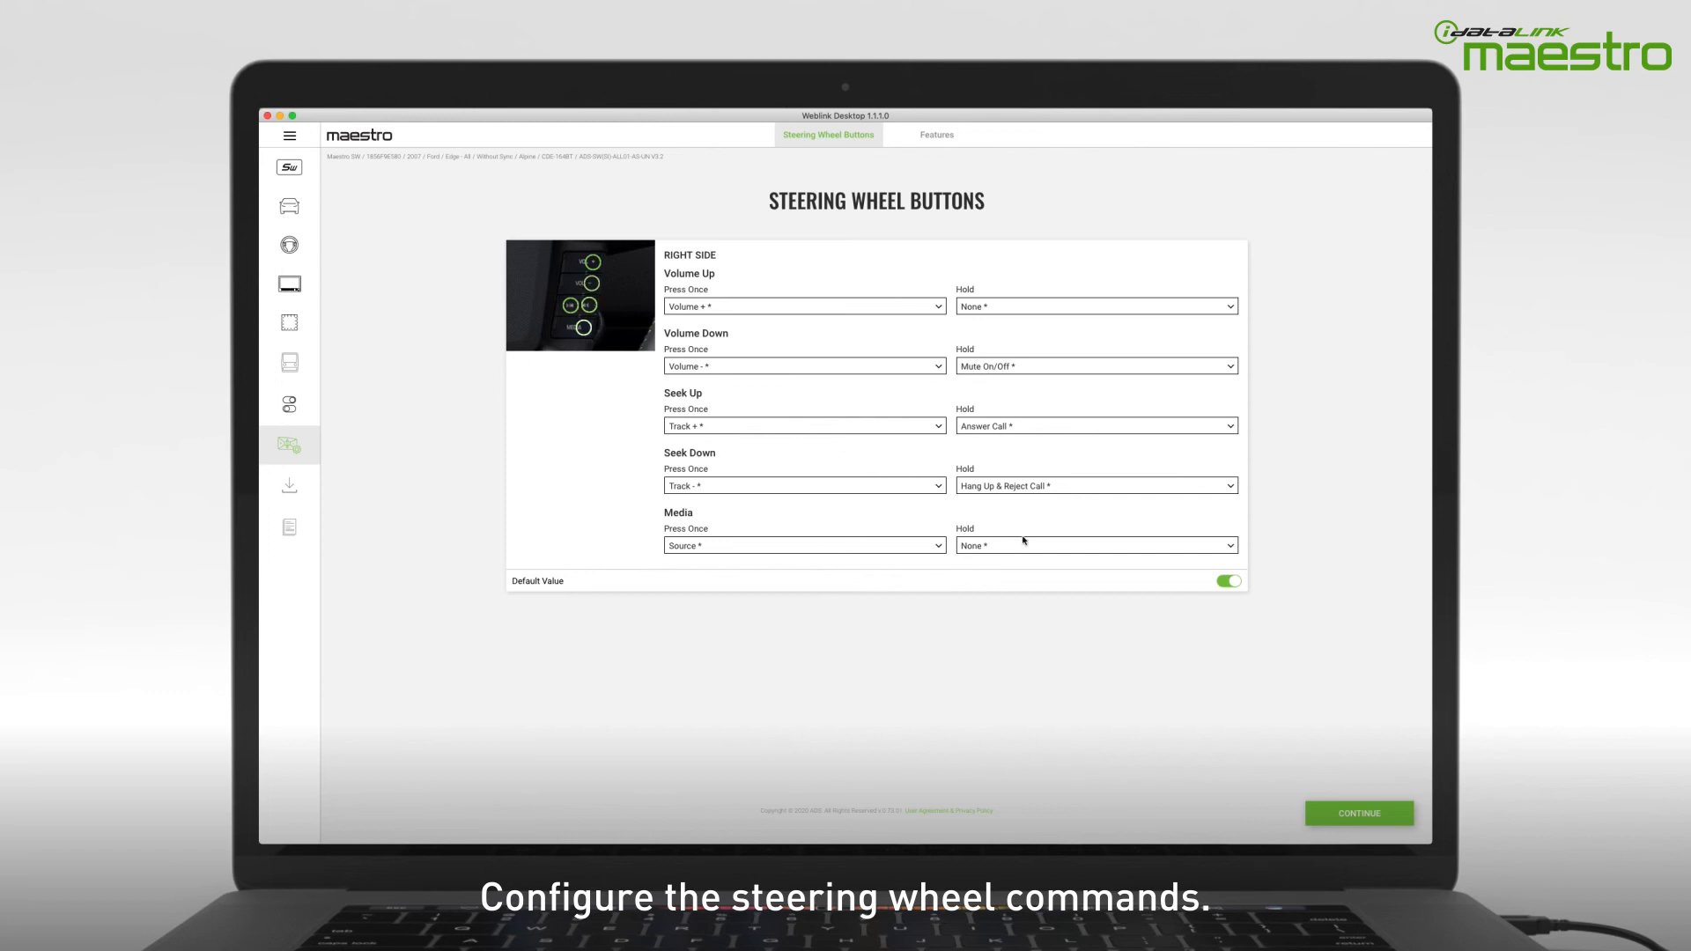
- Assign Band to the Media button's hold action and continue to the flash review
{"action": "left_click", "coordinate": [1096, 546]}
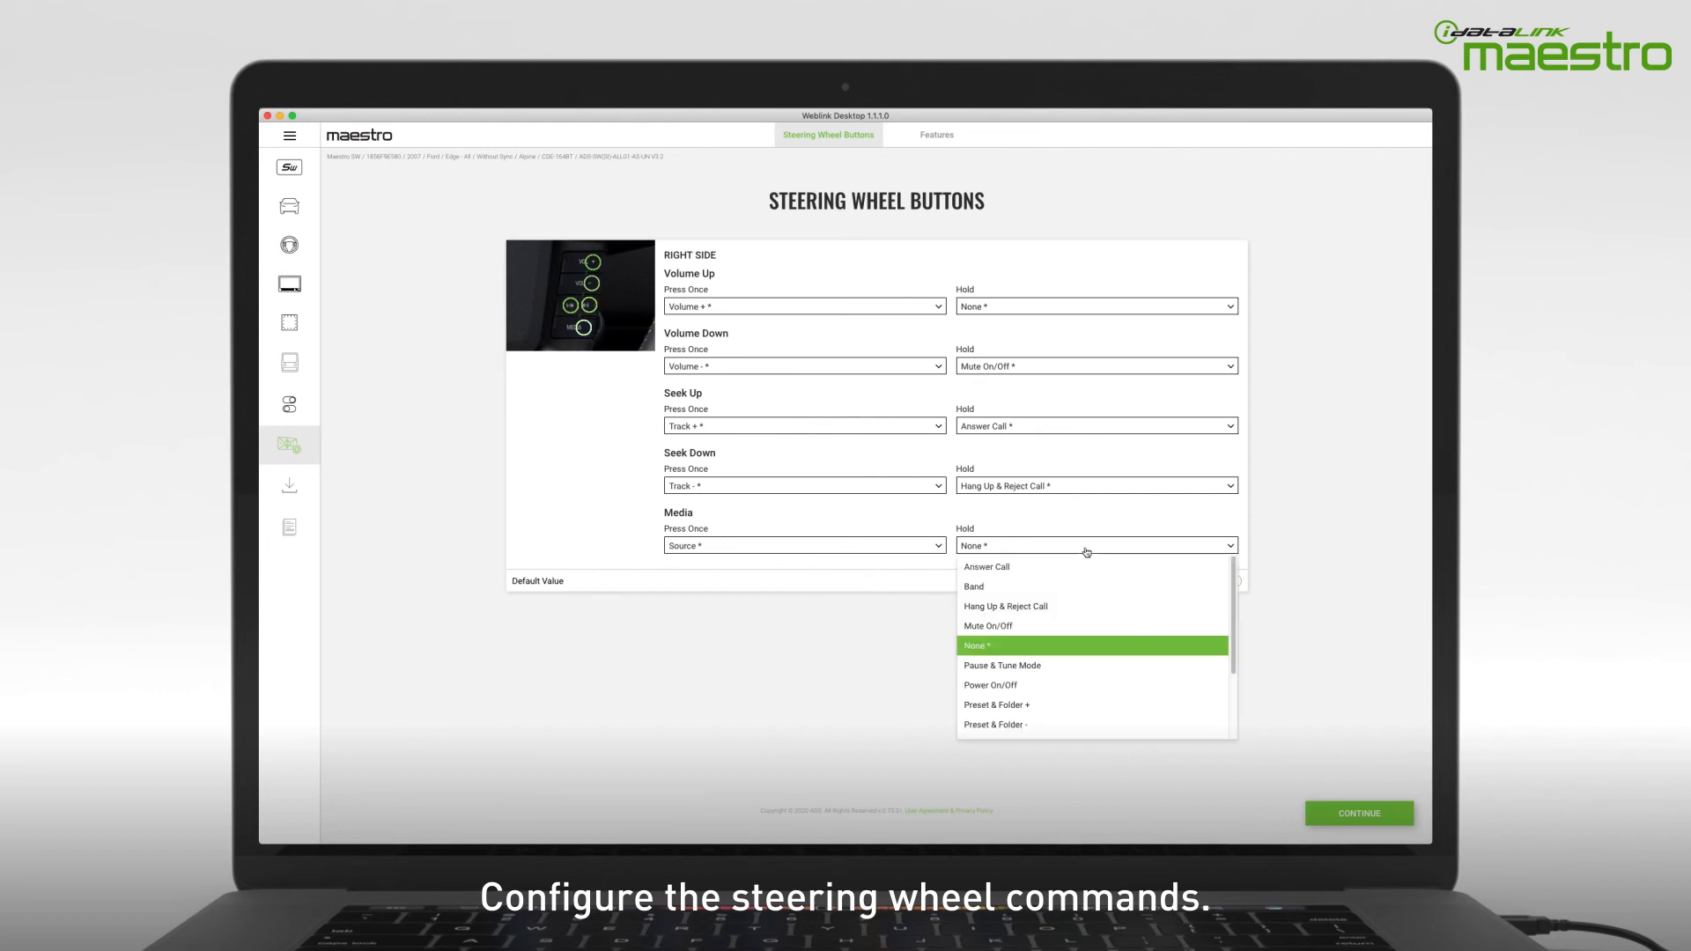
{"action": "left_click", "coordinate": [972, 587]}
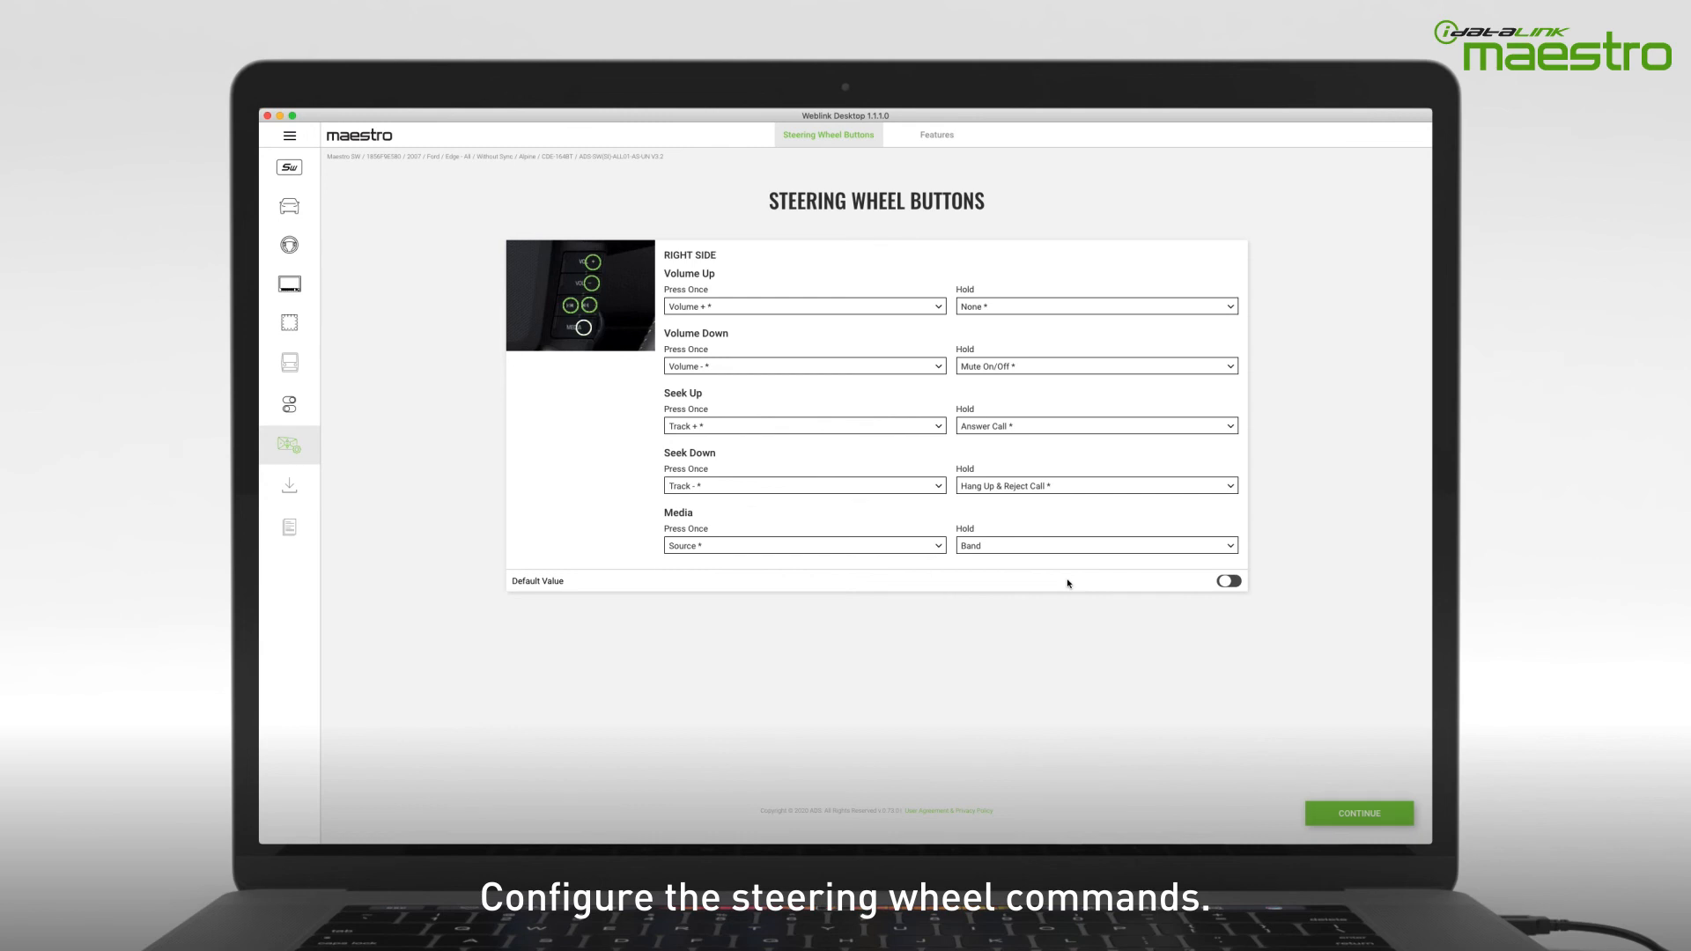
{"action": "mouse_move", "coordinate": [1117, 554]}
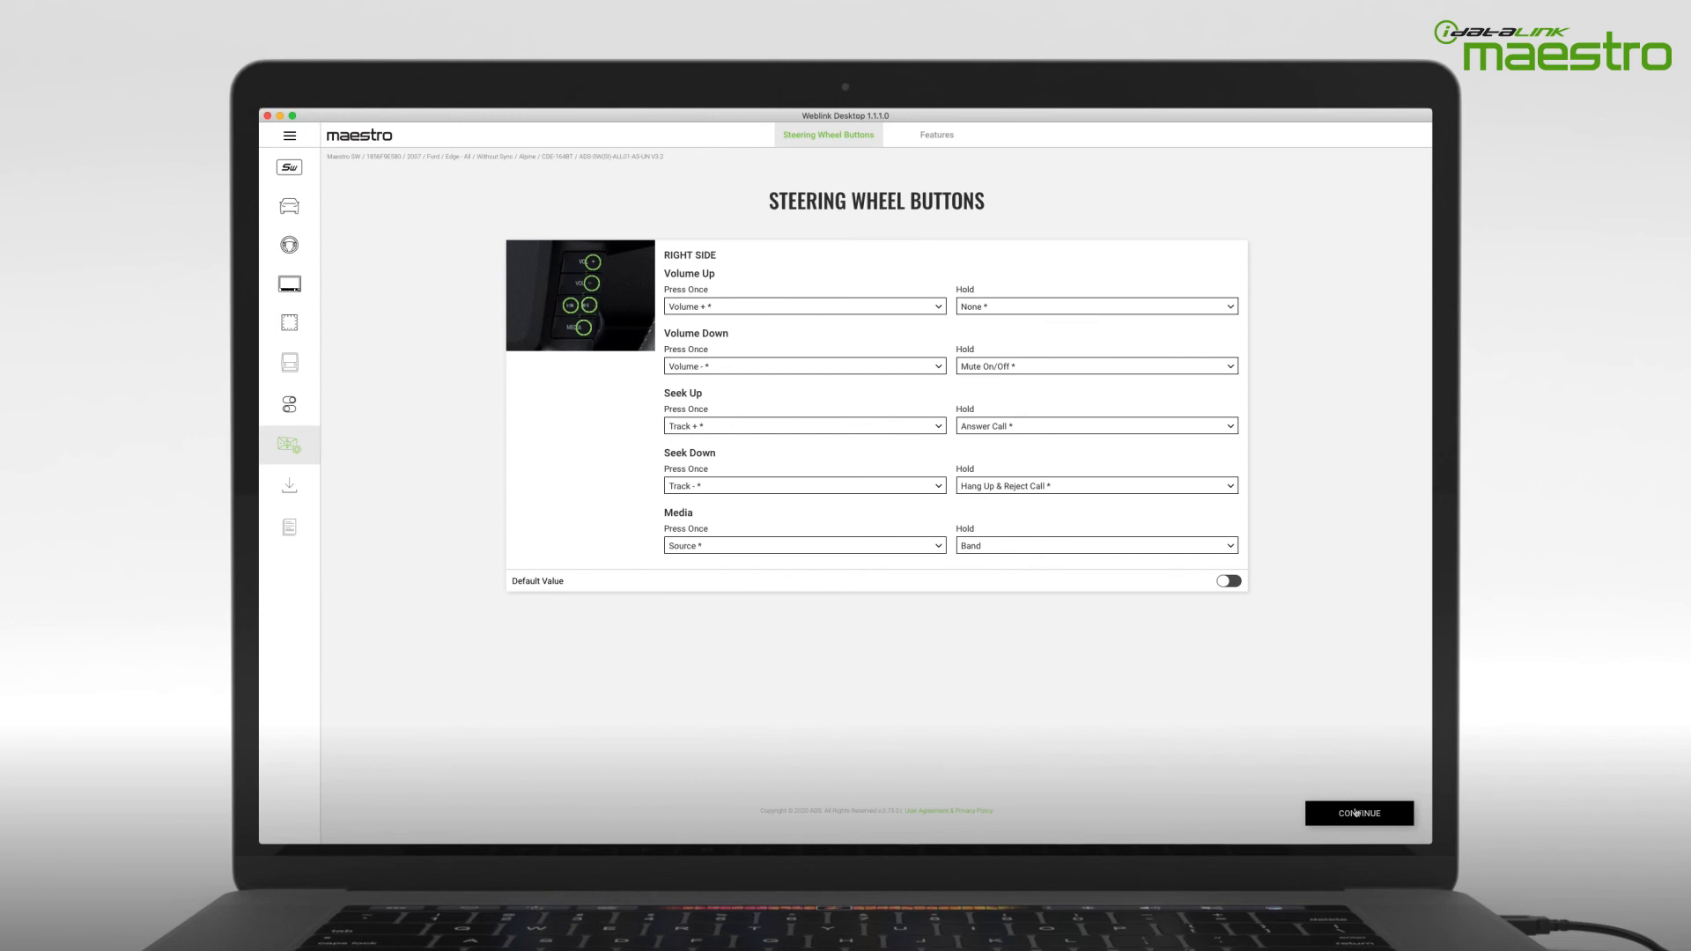
{"action": "left_click", "coordinate": [1361, 814]}
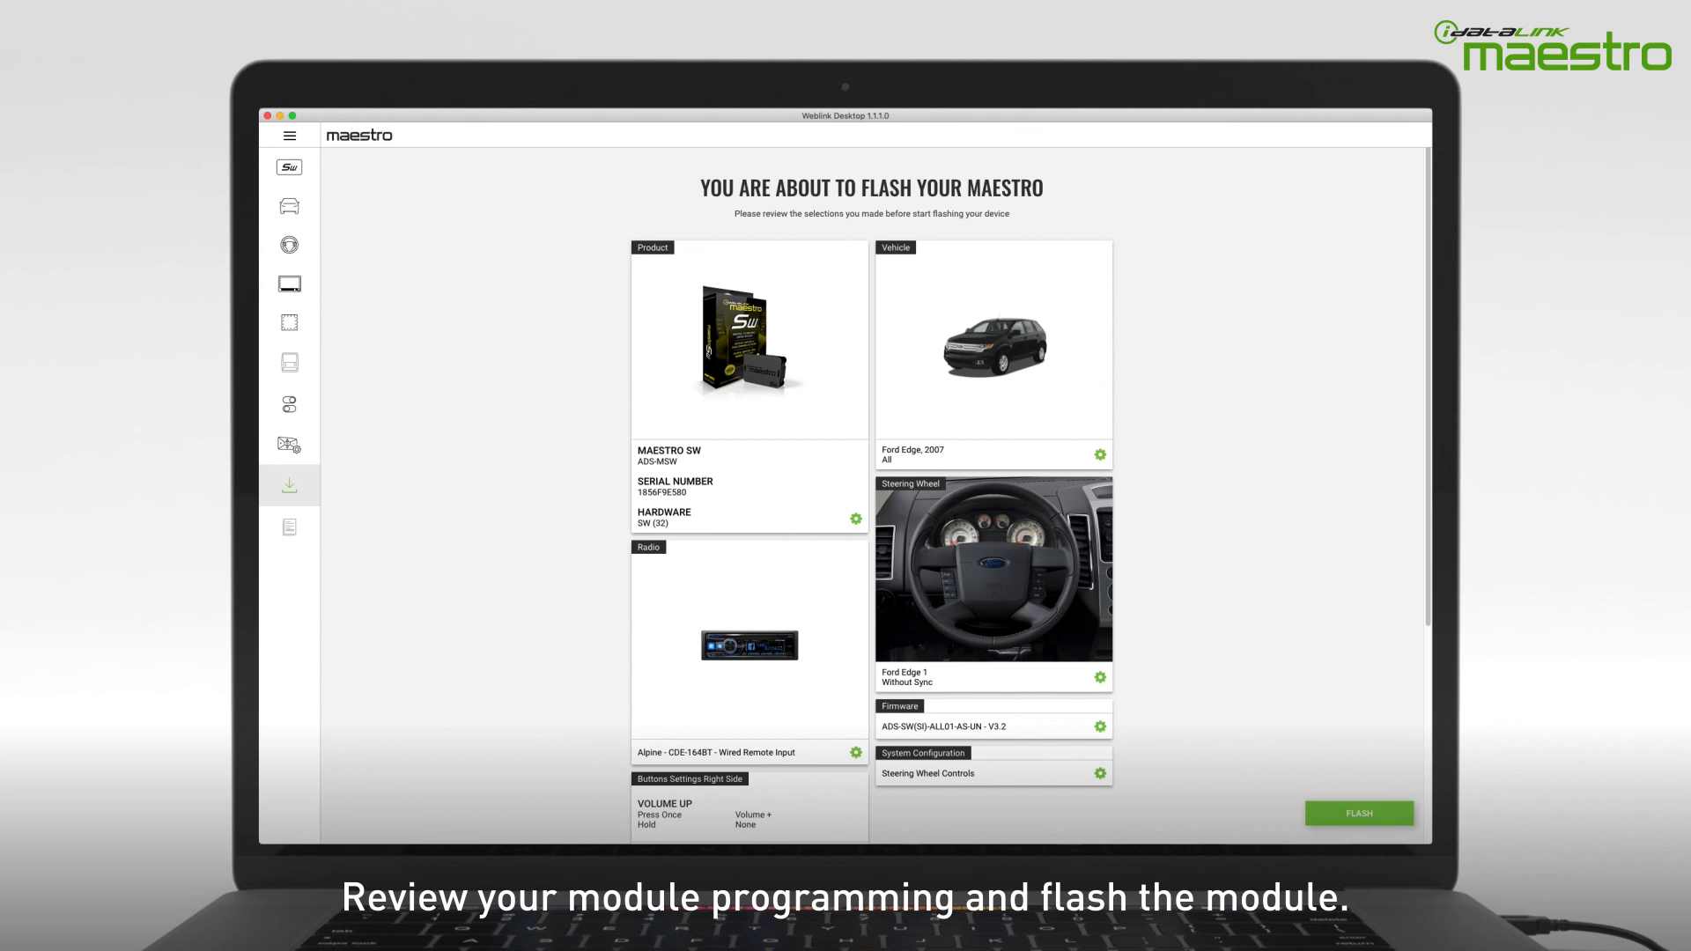
- Review the summary page and flash the Maestro SW module until it completes successfully
{"action": "scroll", "scroll_direction": "down", "scroll_amount": 3}
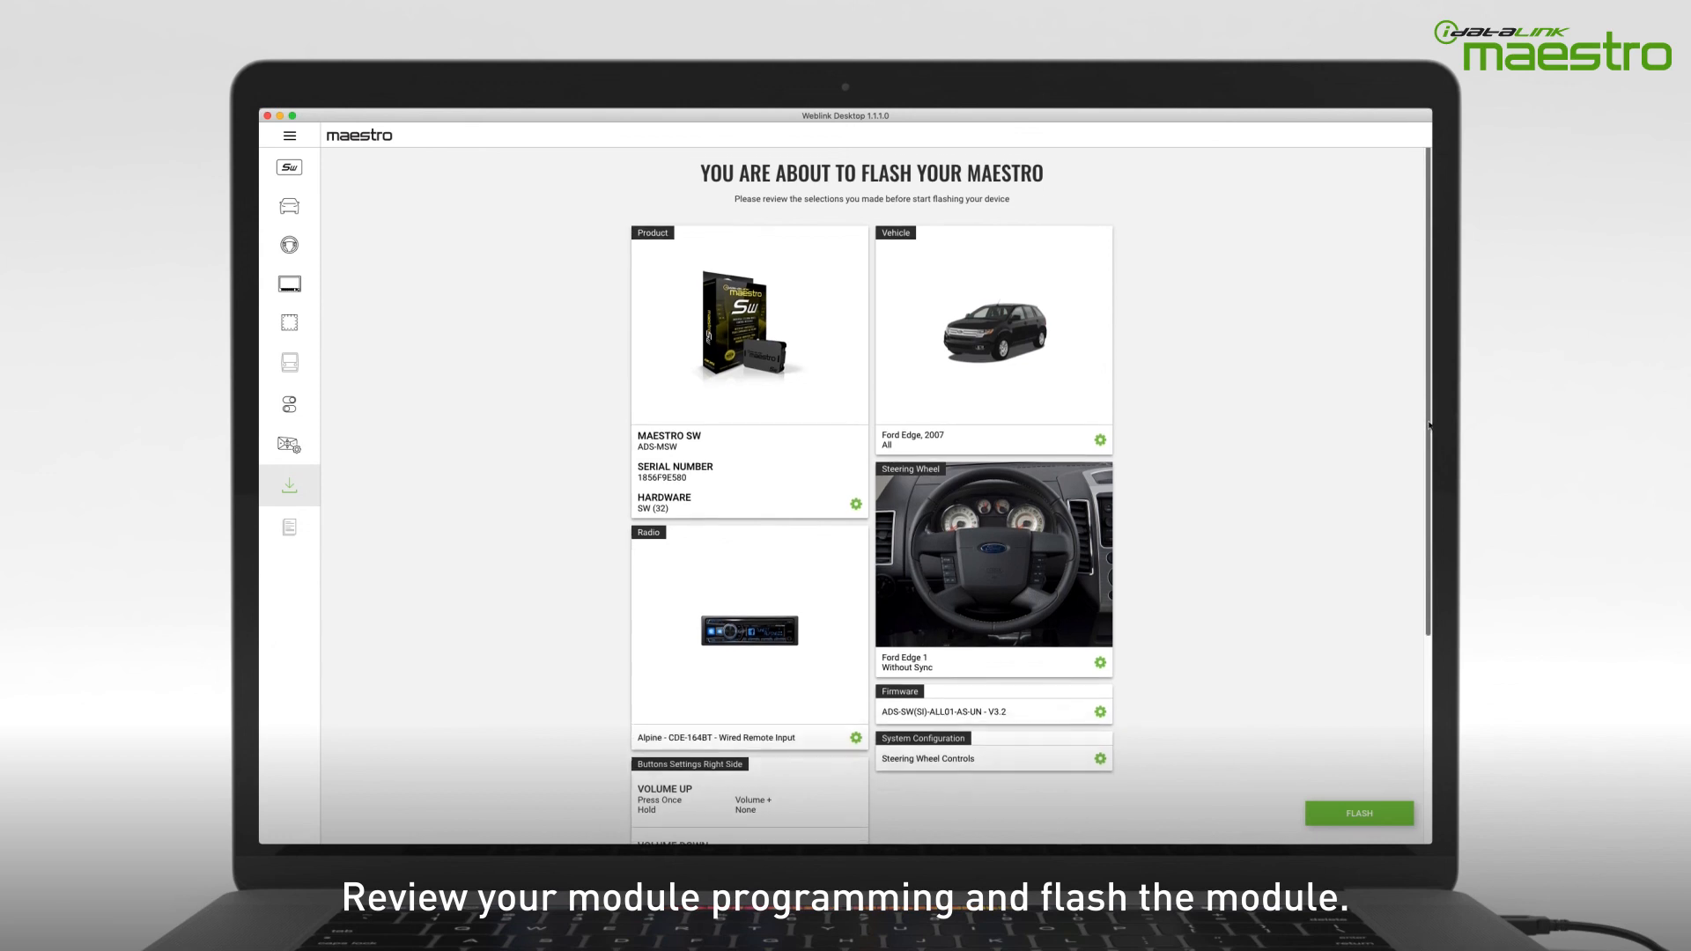
{"action": "scroll", "scroll_direction": "down", "scroll_amount": 3}
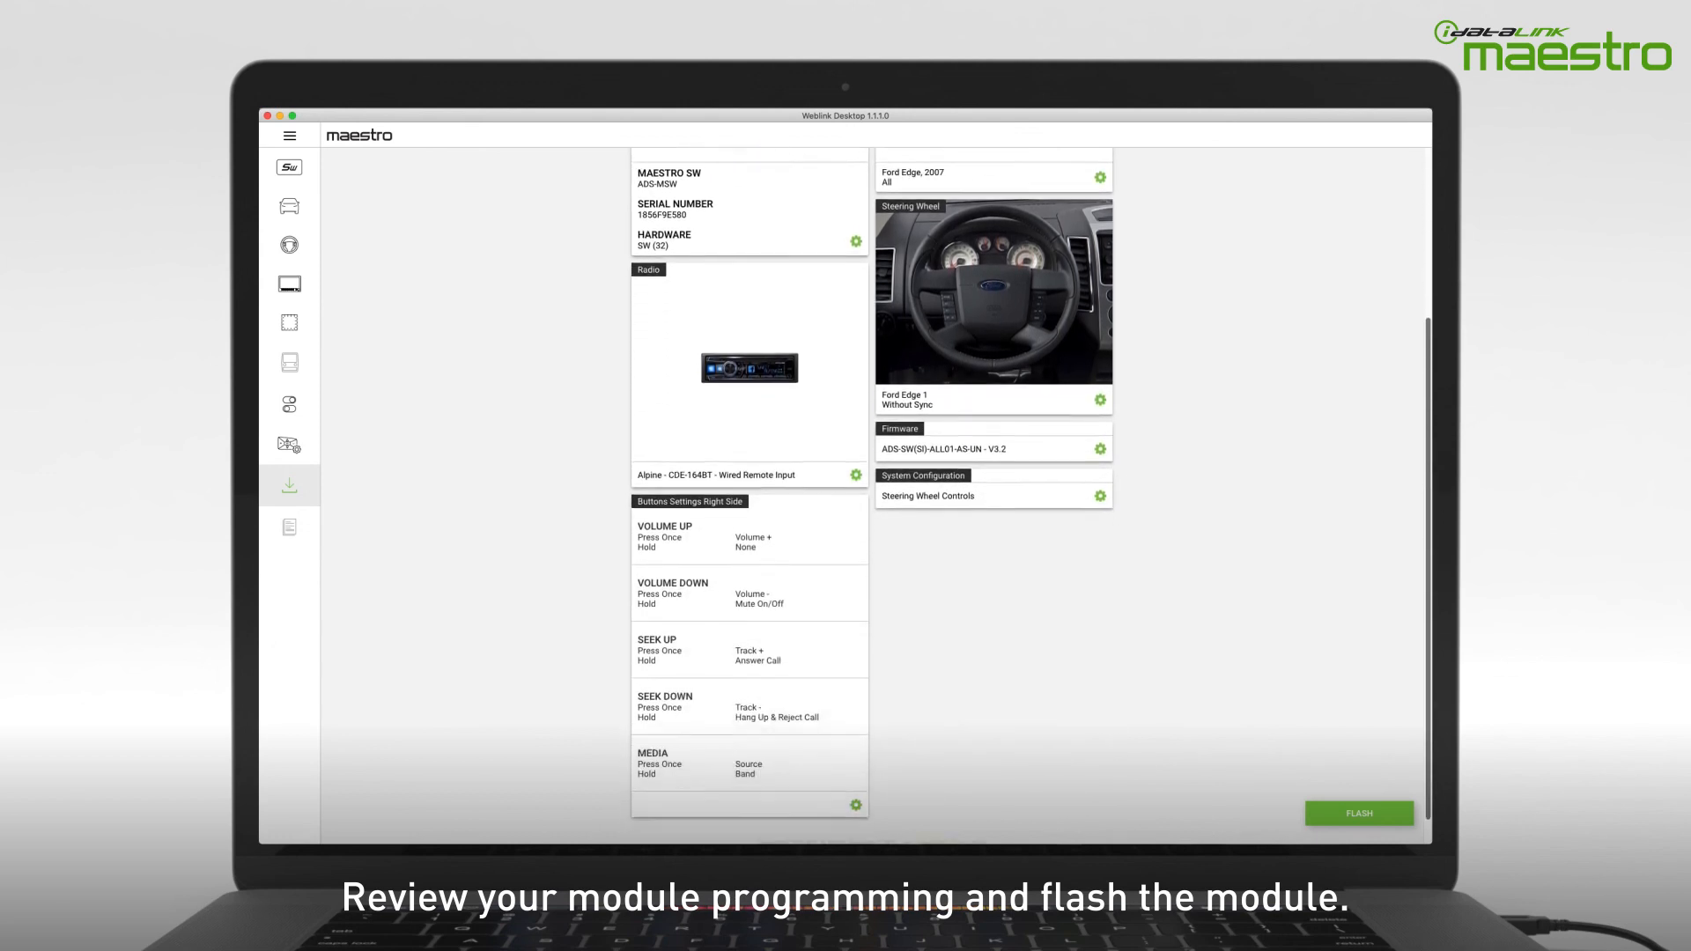
{"action": "left_click", "coordinate": [1360, 814]}
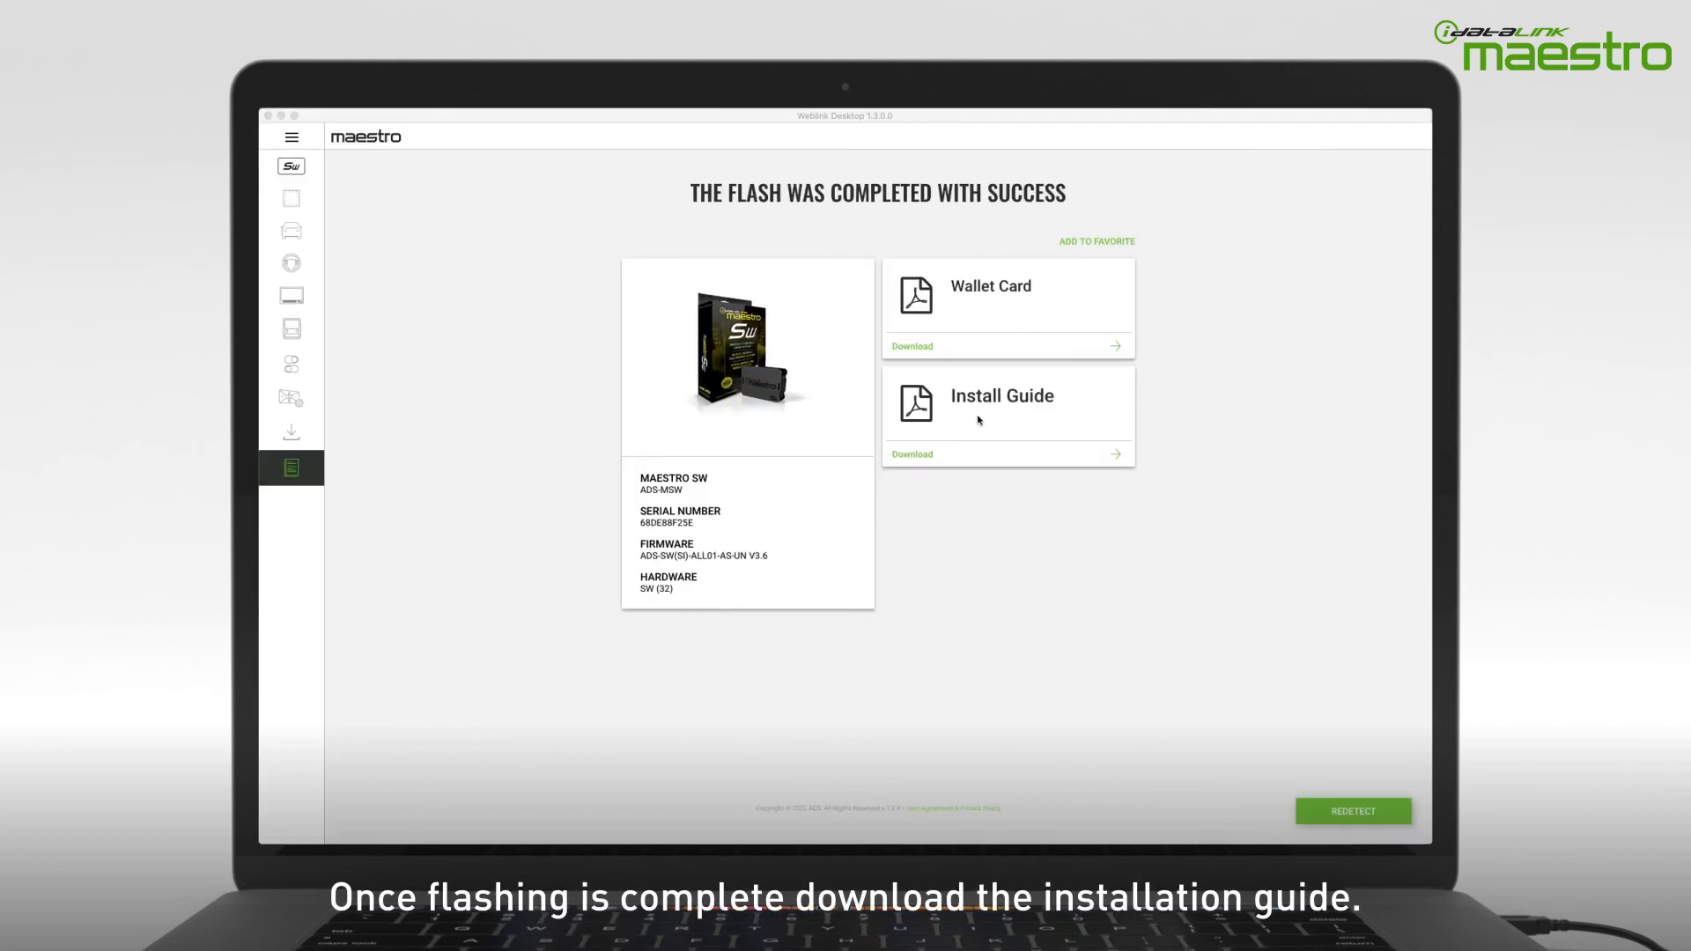
{"action": "mouse_move", "coordinate": [941, 412]}
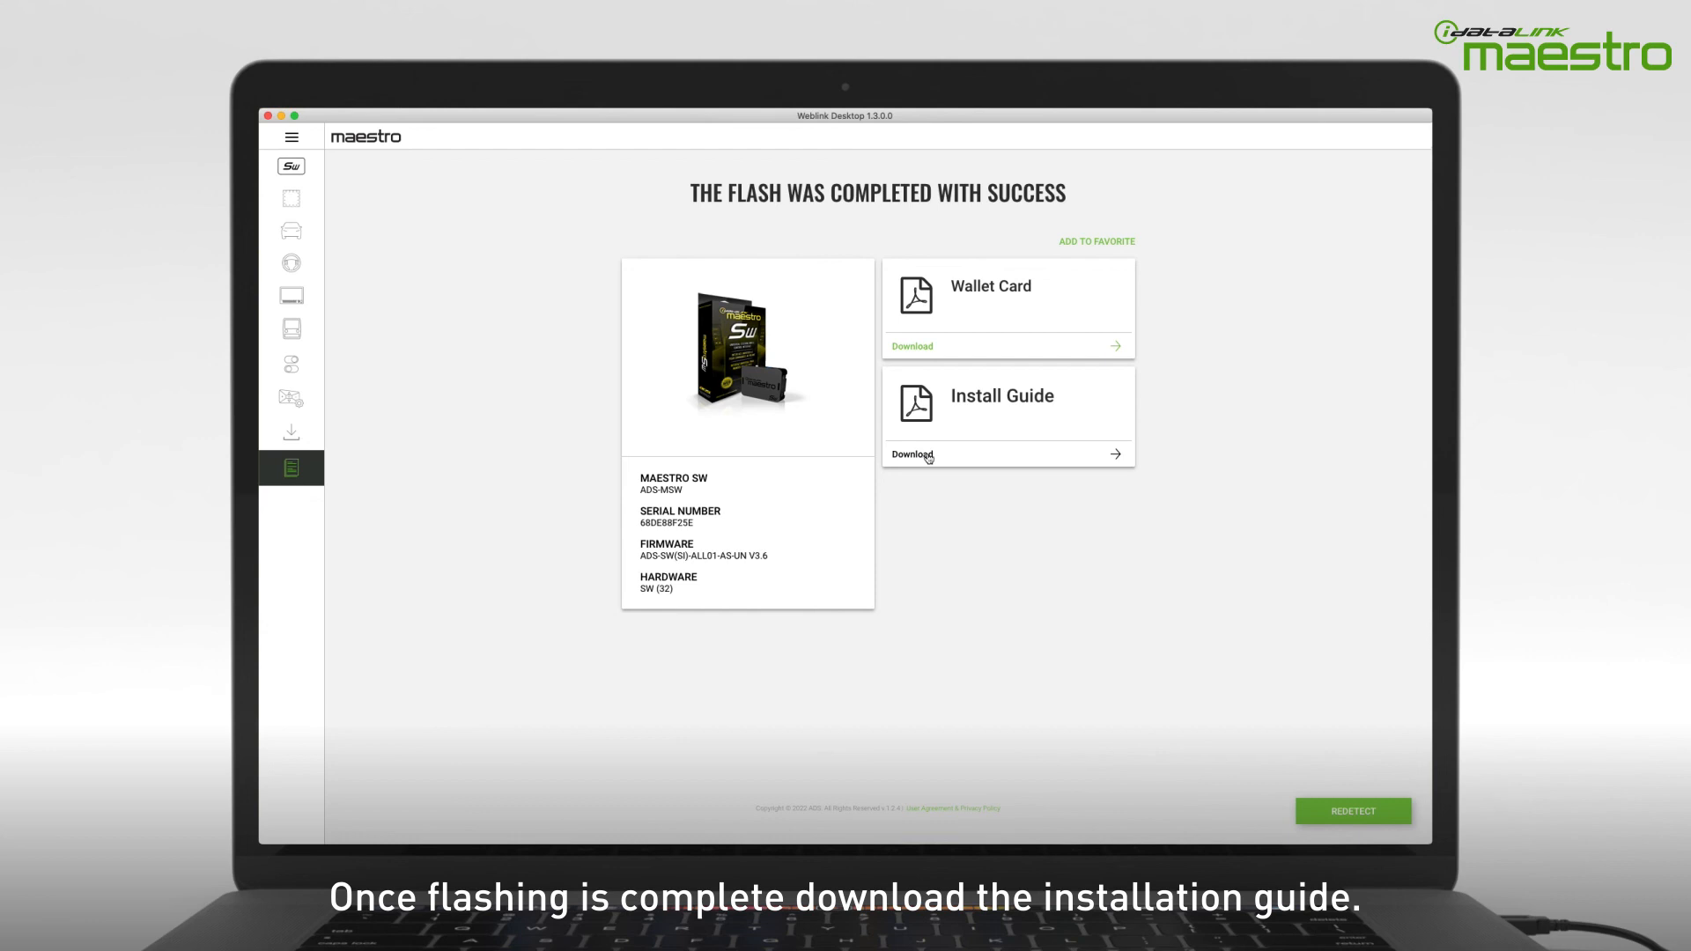
- Download the Install Guide and the Wallet Card, opening both as PDFs in Chrome
{"action": "left_click", "coordinate": [913, 454]}
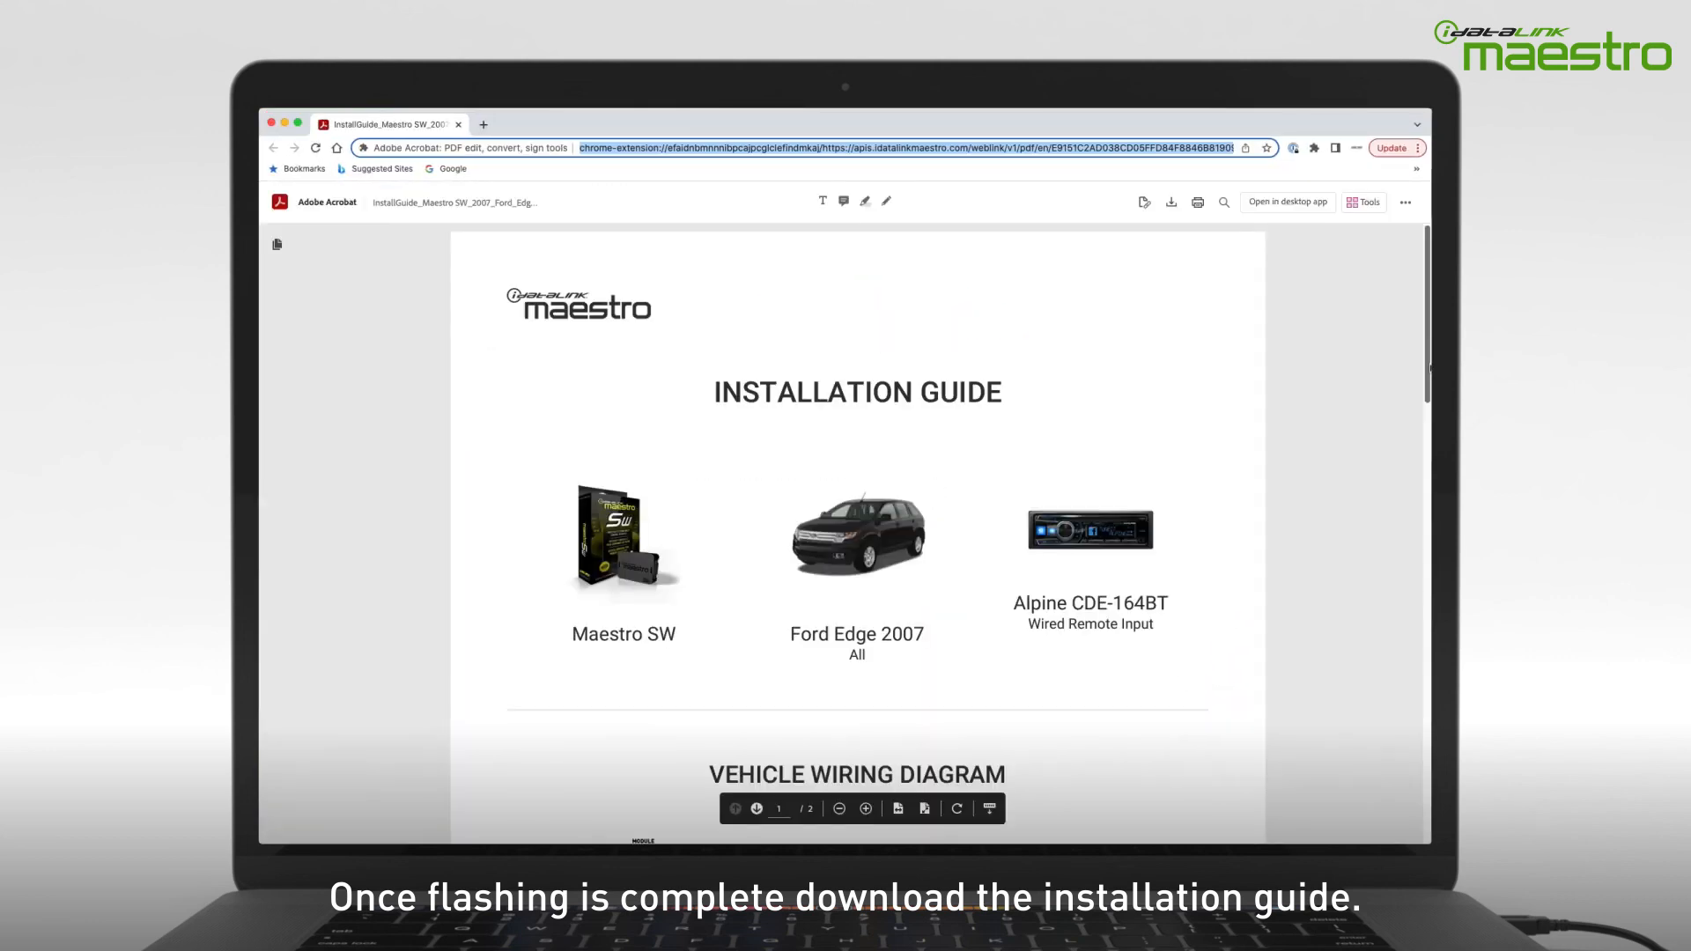
{"action": "scroll", "scroll_direction": "down", "scroll_amount": 3}
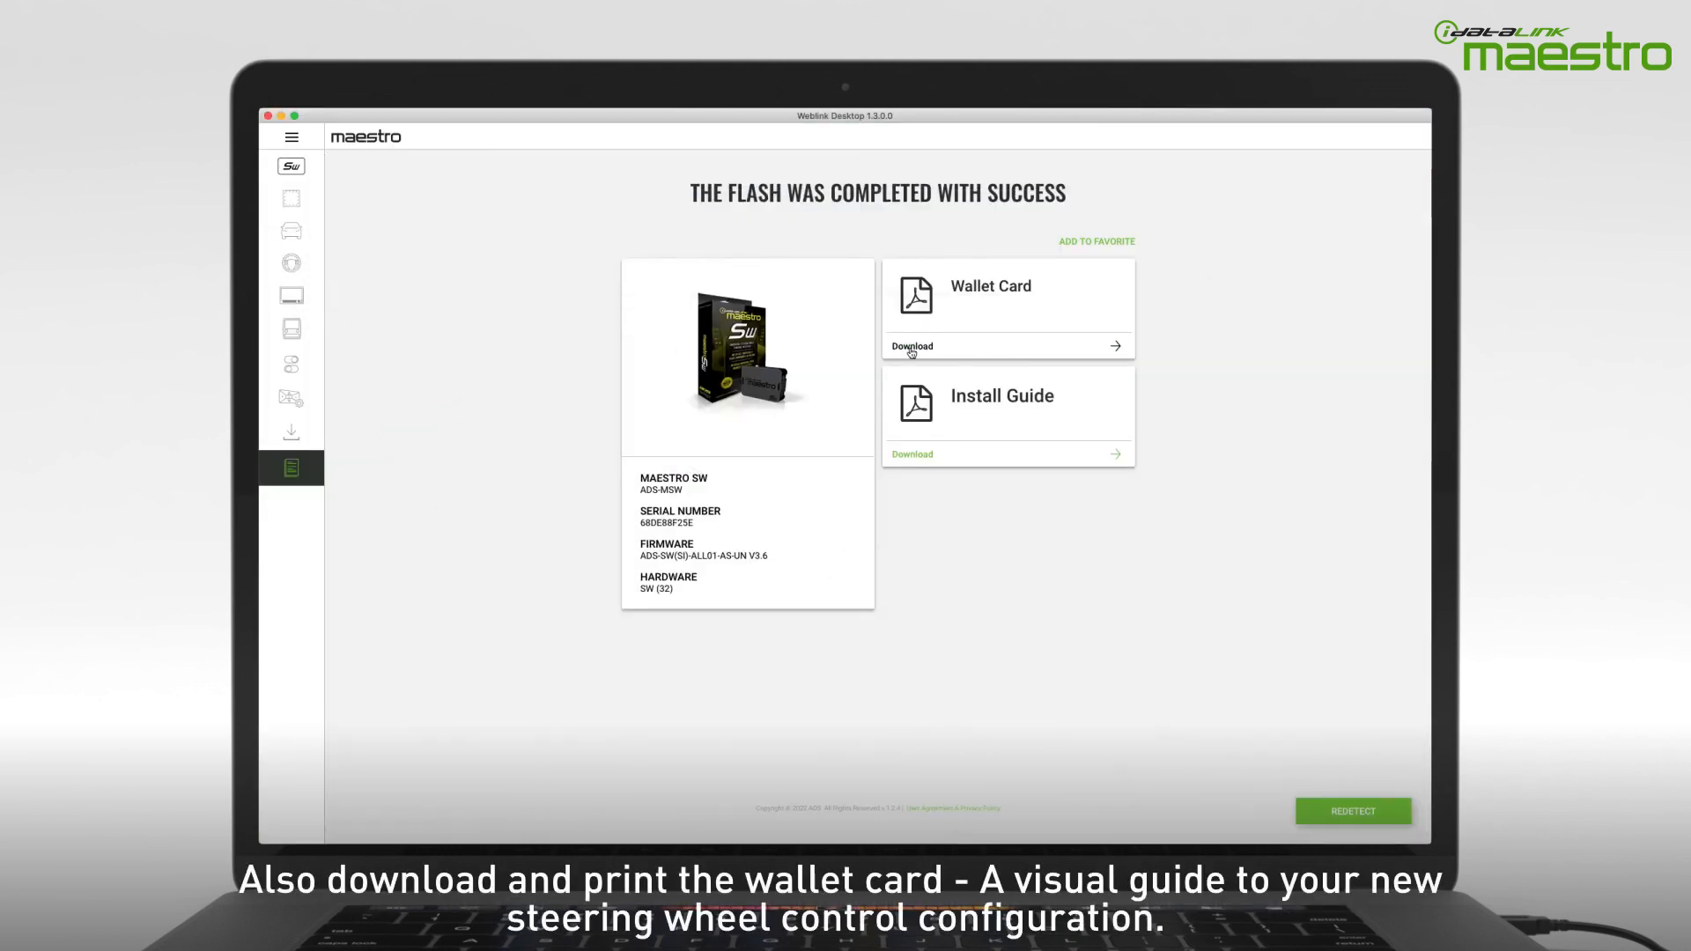
{"action": "left_click", "coordinate": [911, 347]}
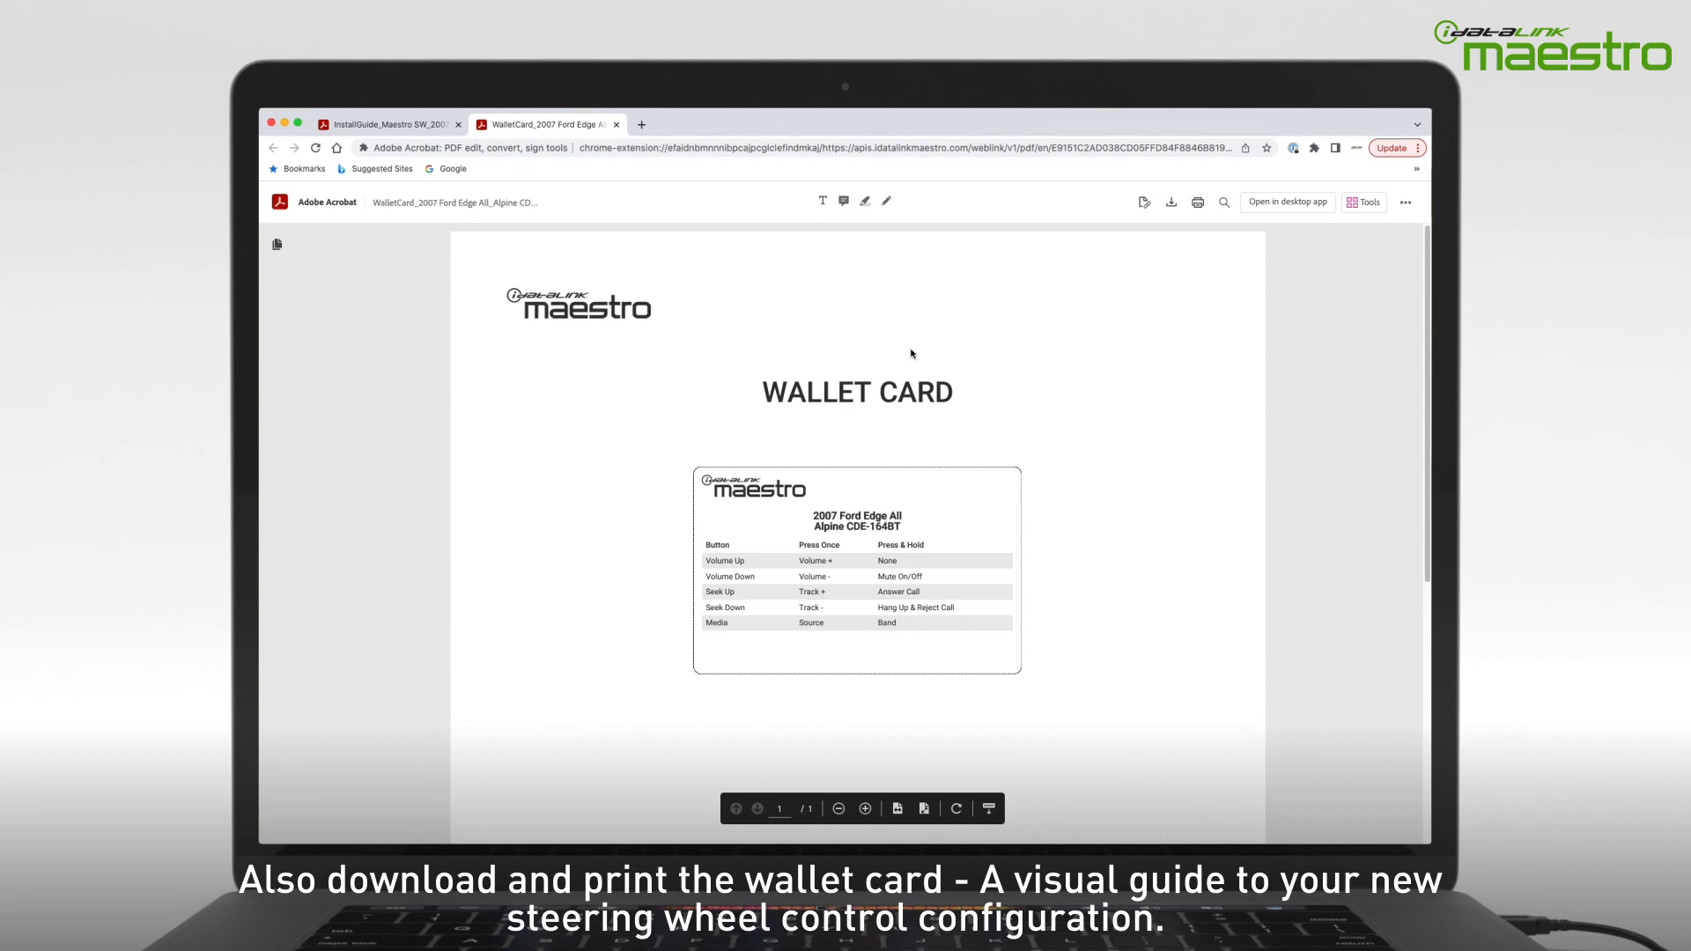